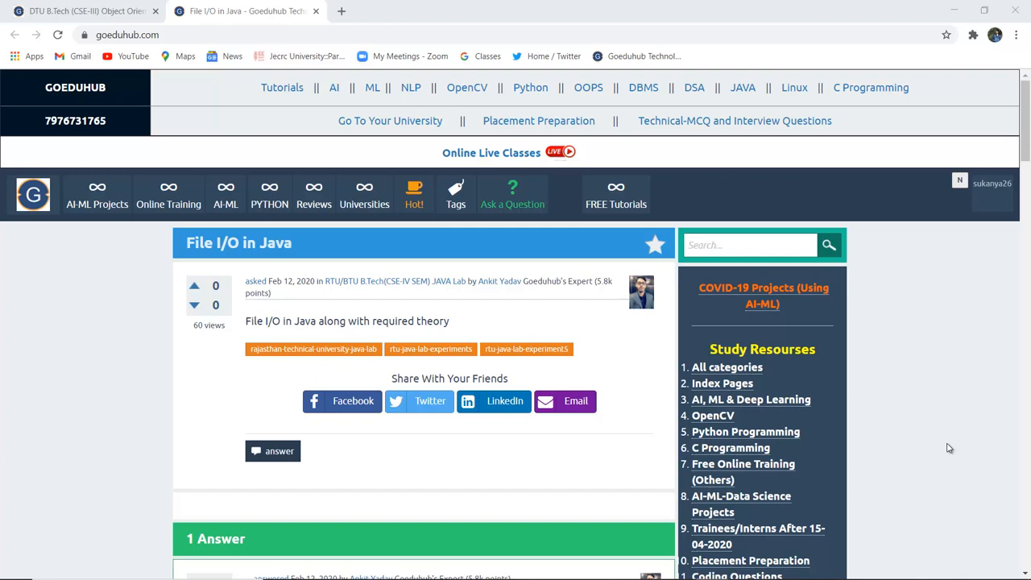
Scroll the File I/O in Java answer down to the FileInputStream Class explanation and its methods table
scroll("down", 3)
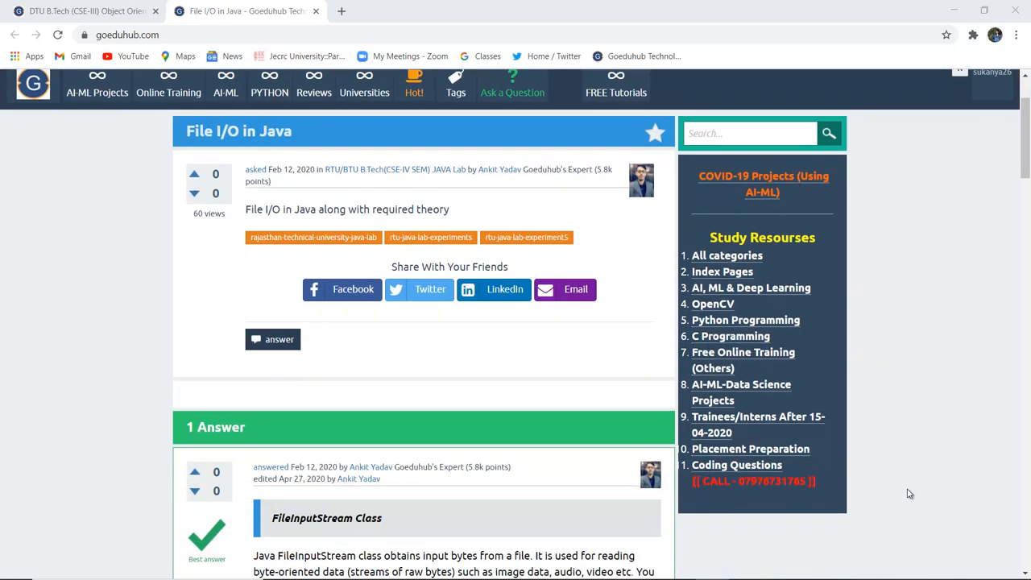
scroll("down", 3)
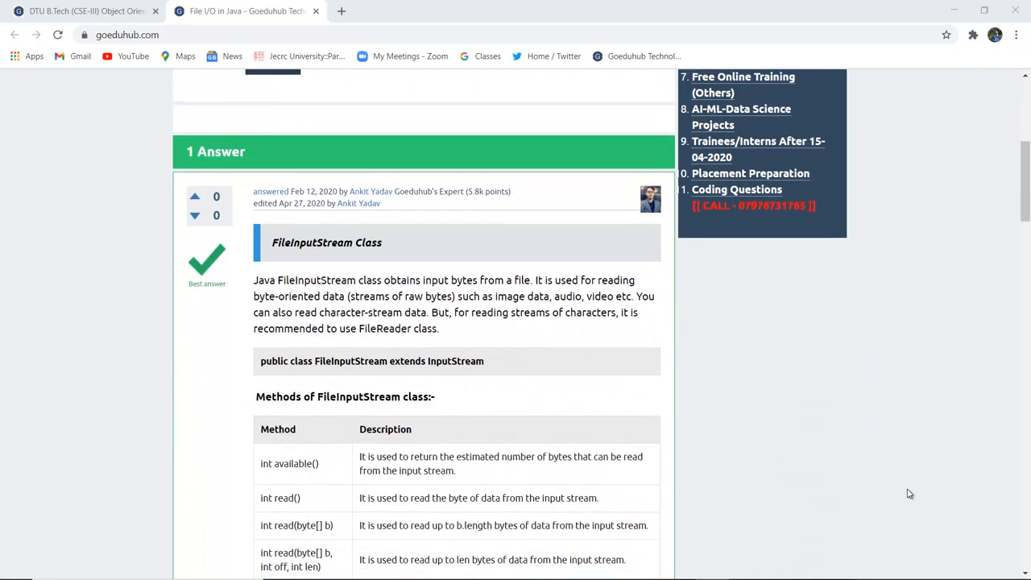
scroll("down", 3)
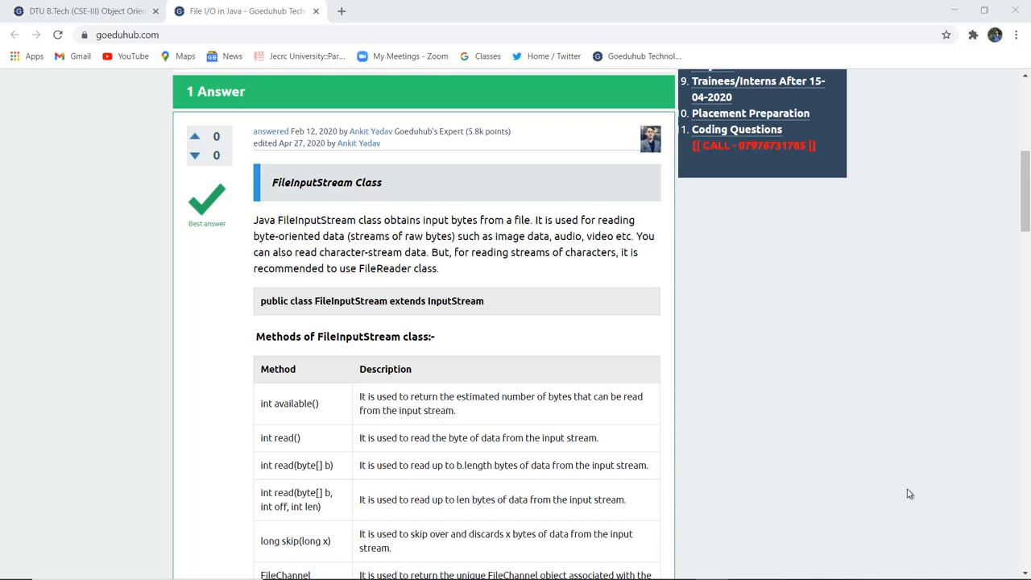
Bring the whole FileInputStream methods table, available() through close(), into view
scroll("down", 3)
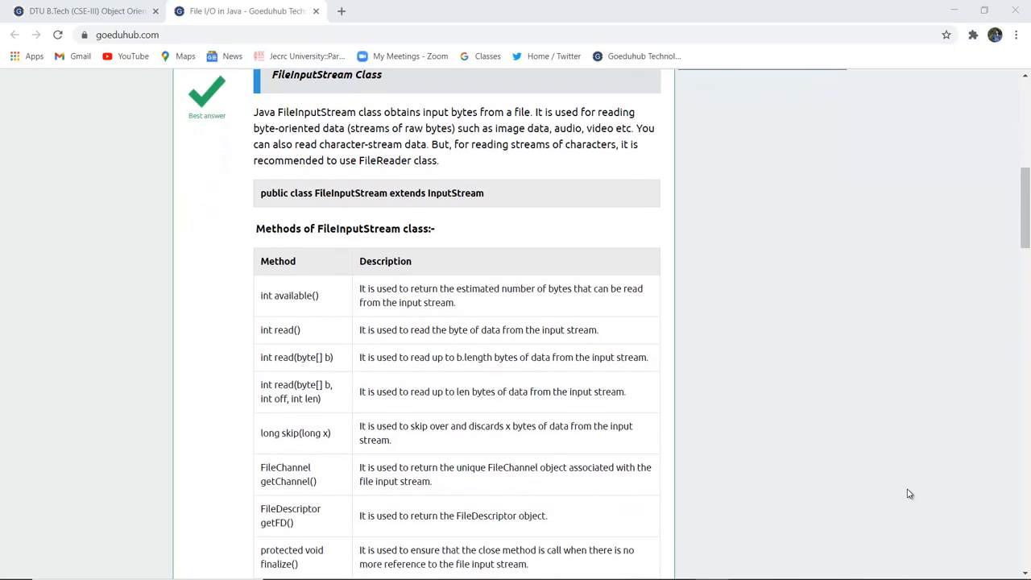
scroll("down", 3)
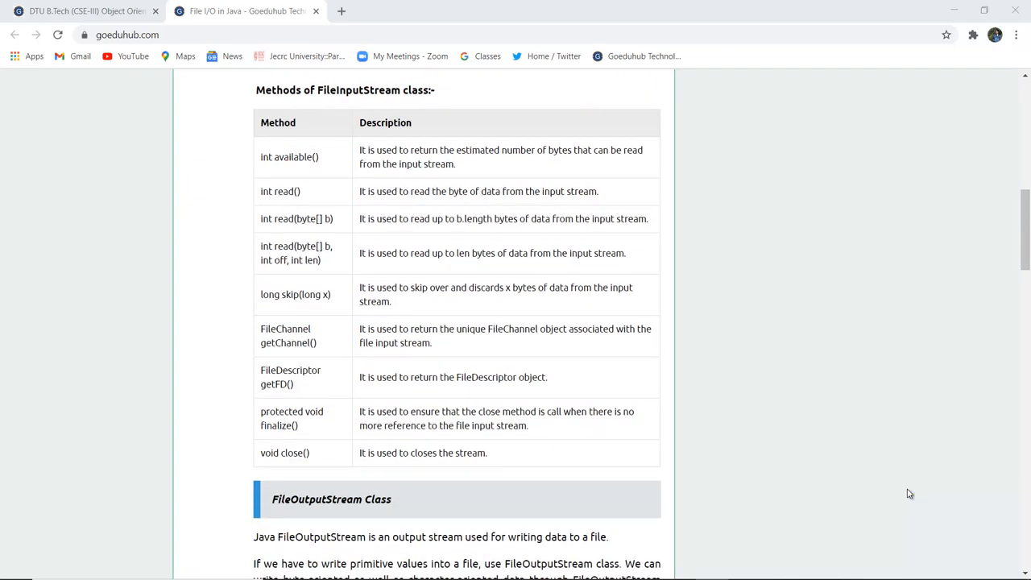
mouse_move(328, 190)
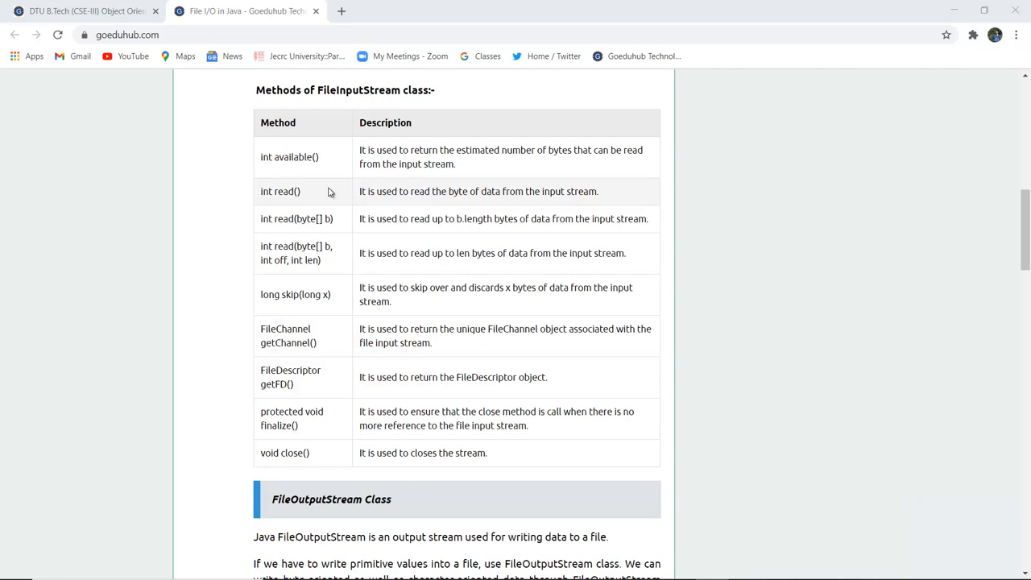
mouse_move(493, 187)
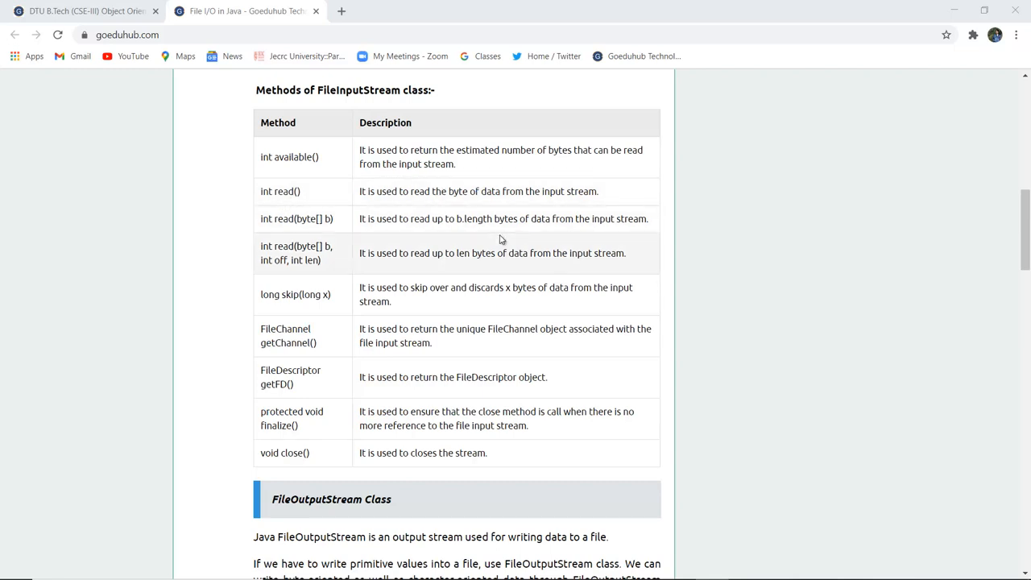
mouse_move(307, 229)
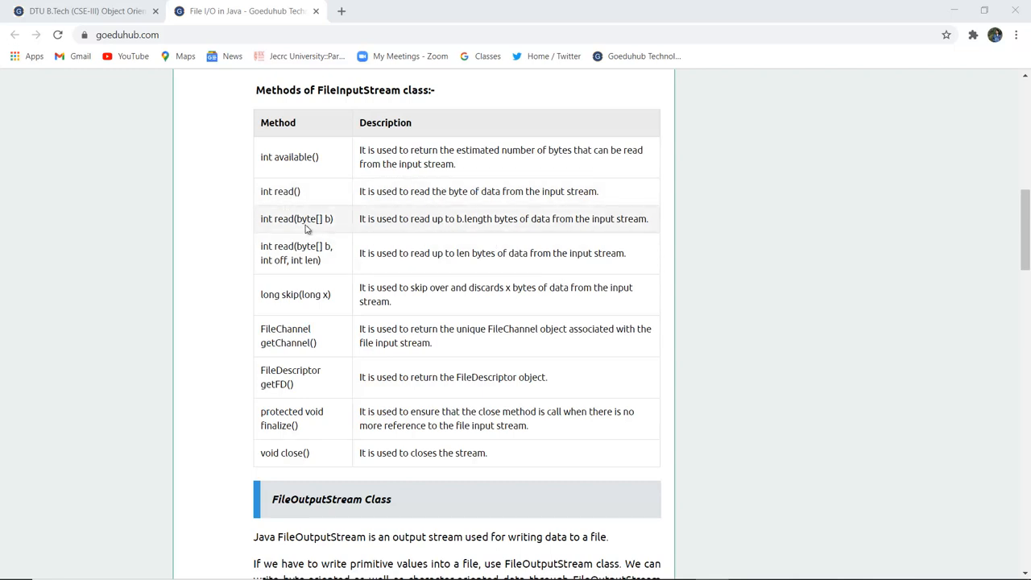
mouse_move(470, 226)
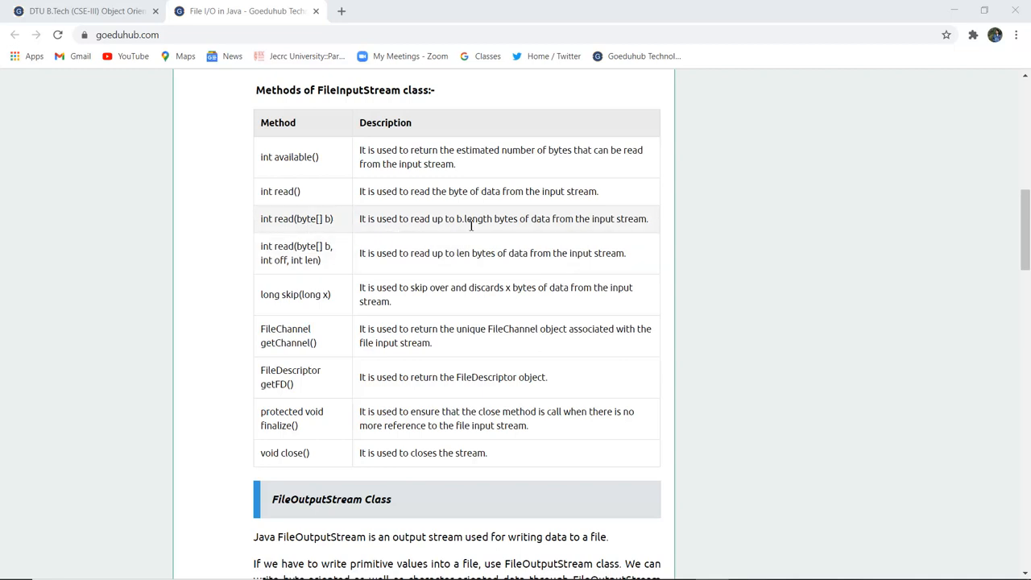
mouse_move(620, 245)
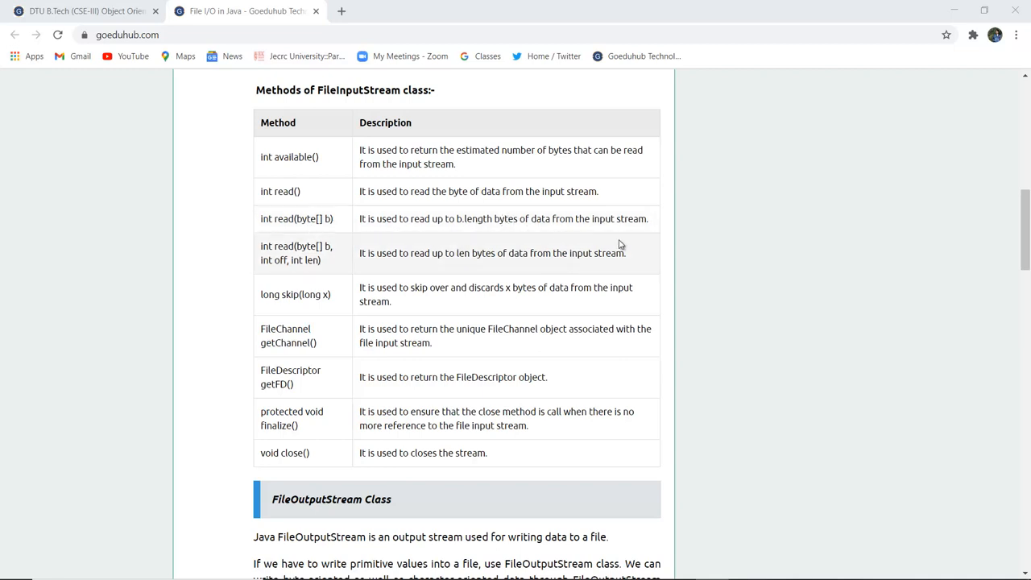
mouse_move(367, 271)
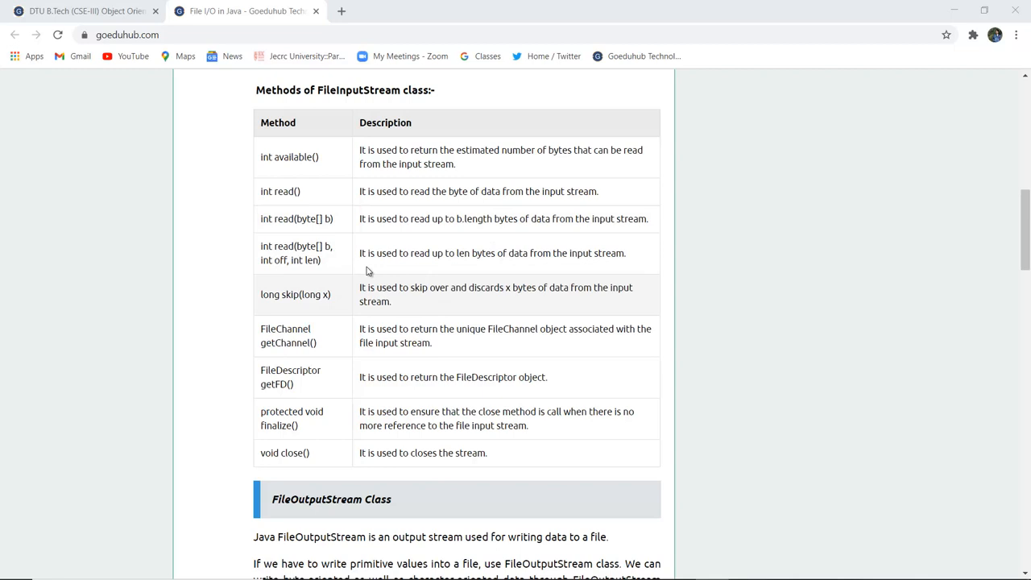
mouse_move(338, 258)
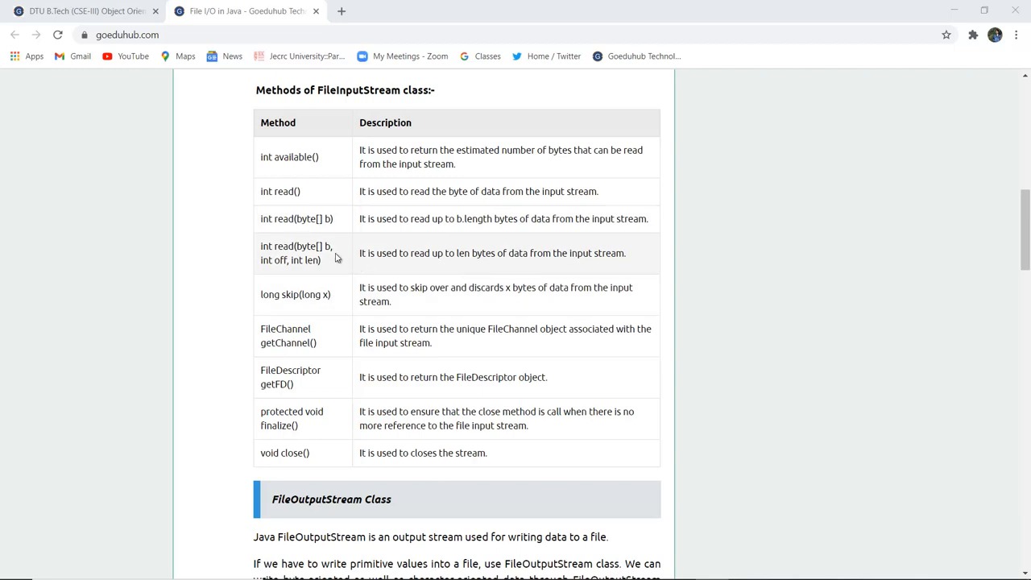
mouse_move(459, 272)
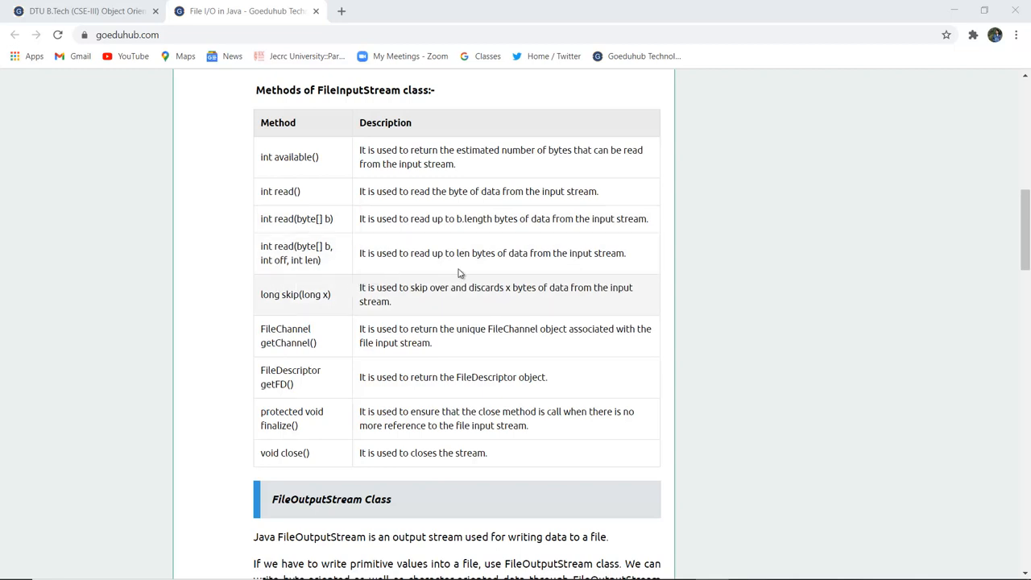
mouse_move(480, 274)
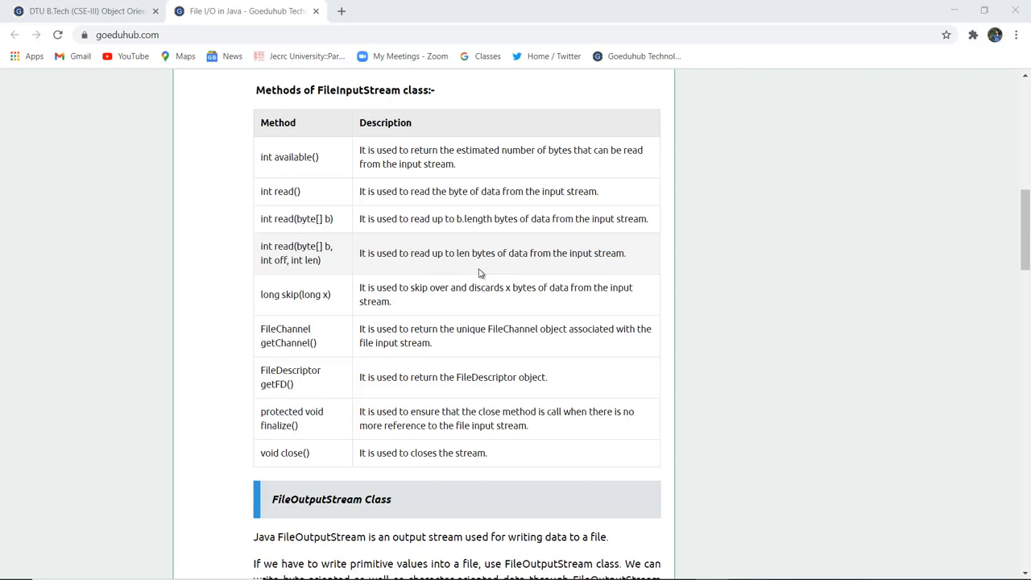
mouse_move(467, 277)
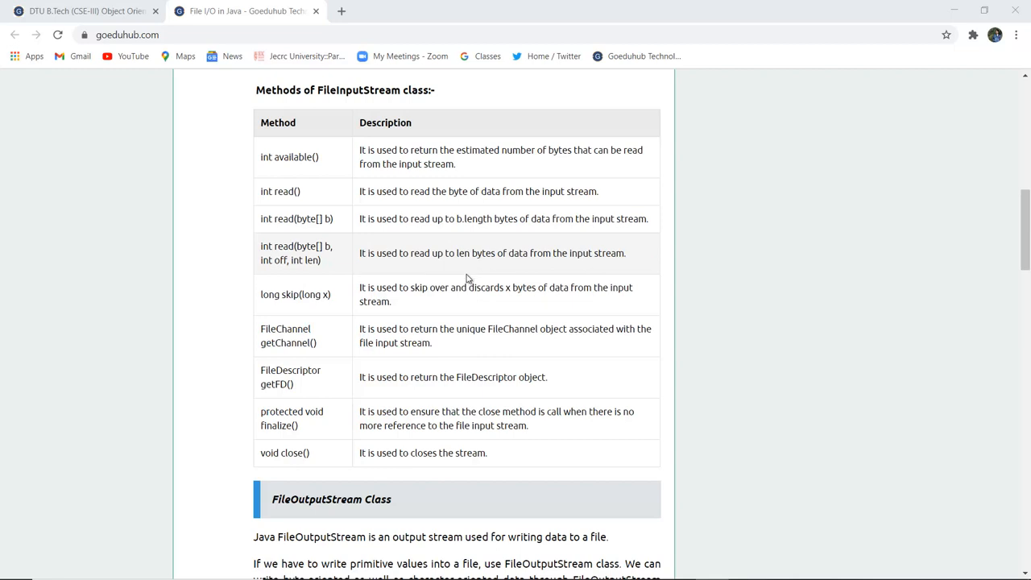
mouse_move(477, 327)
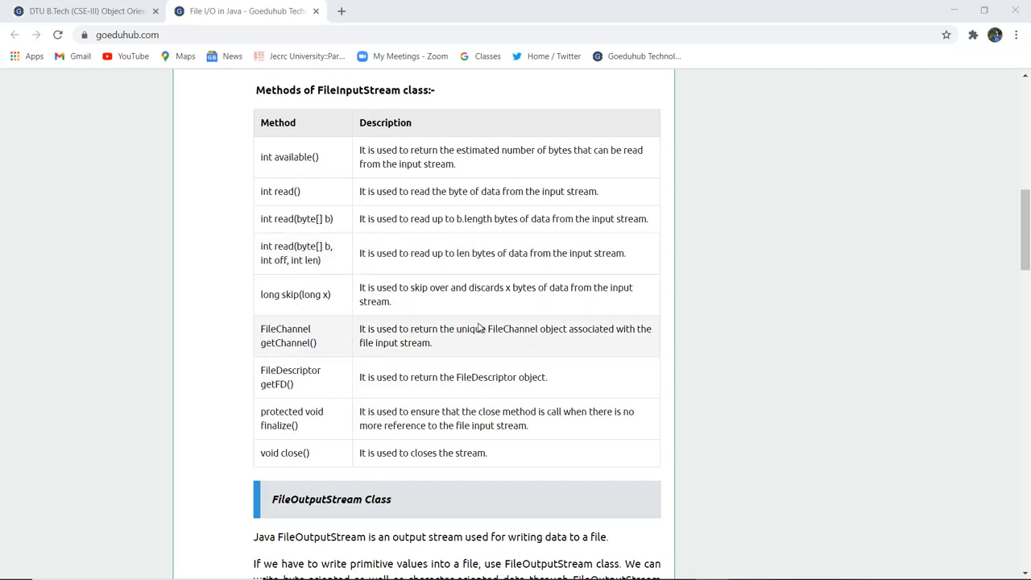
mouse_move(569, 301)
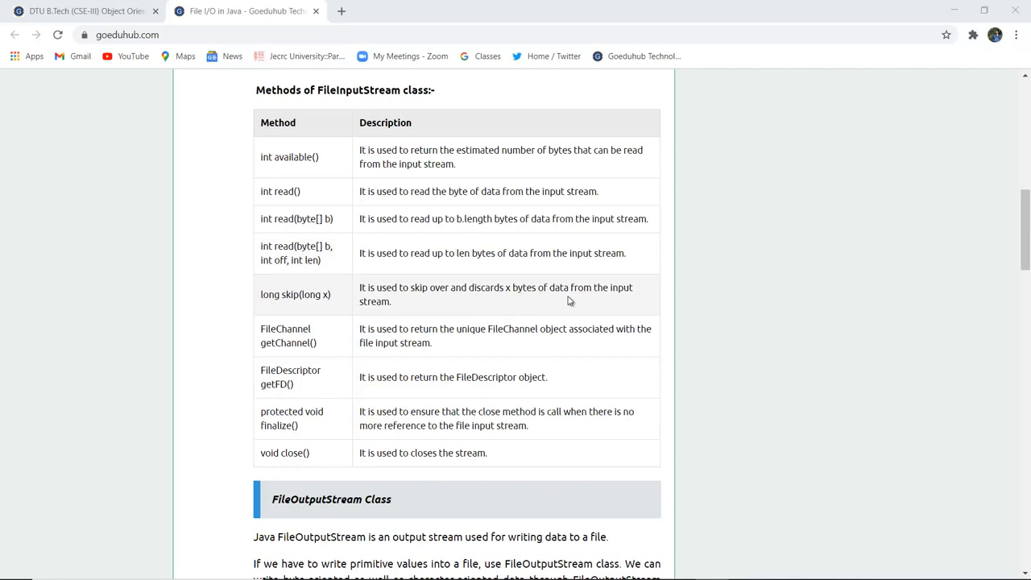
mouse_move(406, 325)
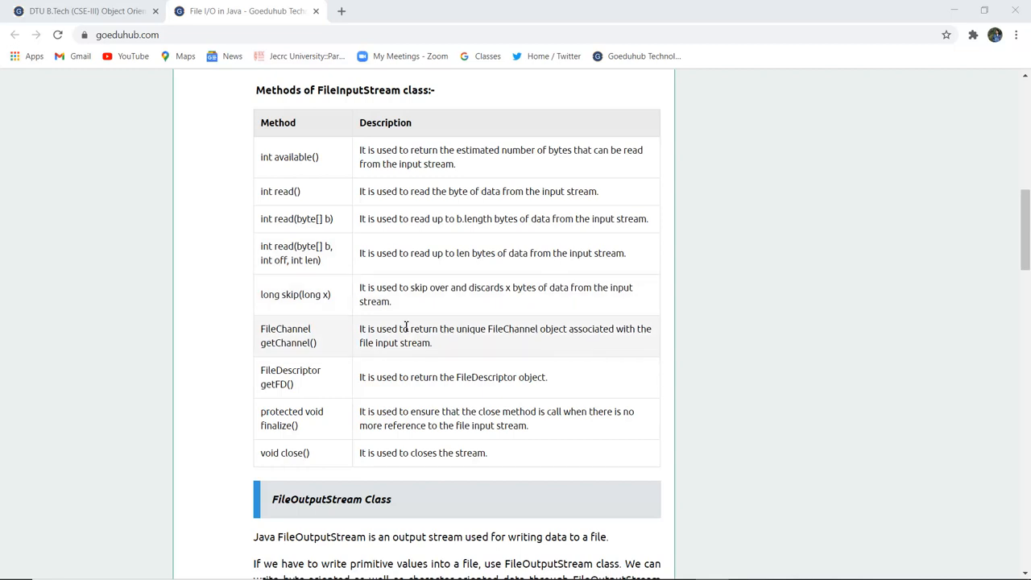
mouse_move(432, 370)
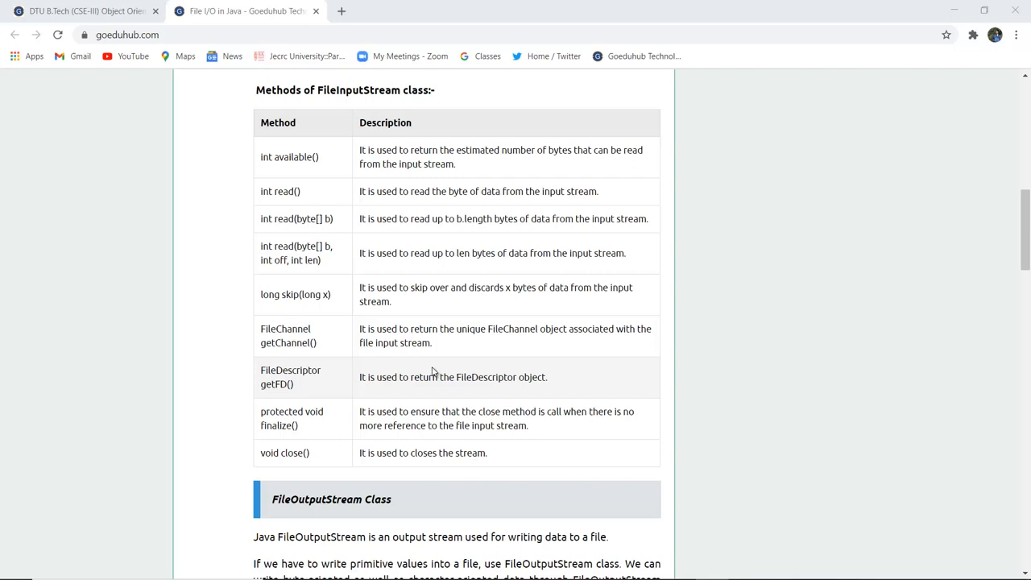
mouse_move(477, 342)
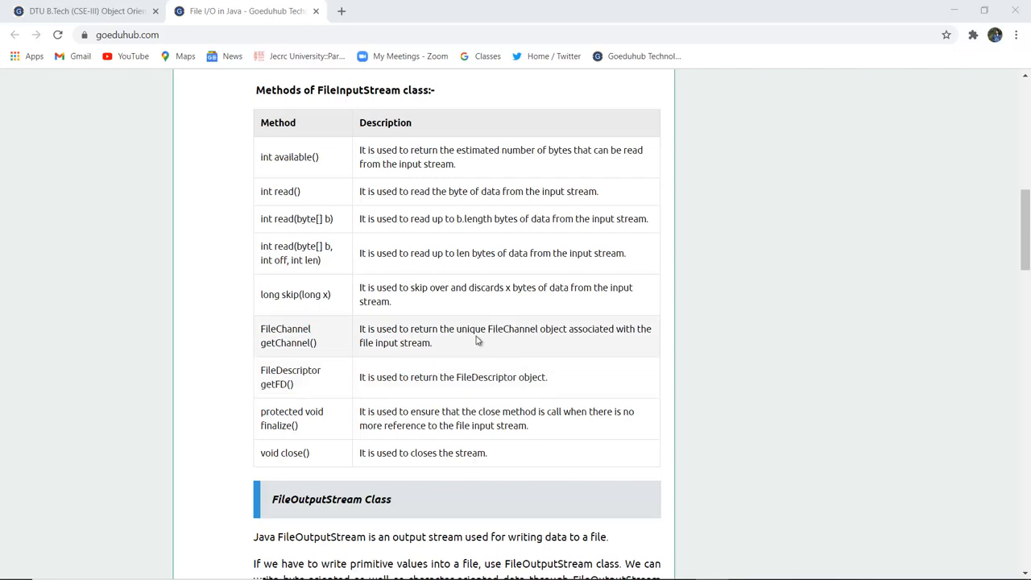
mouse_move(369, 358)
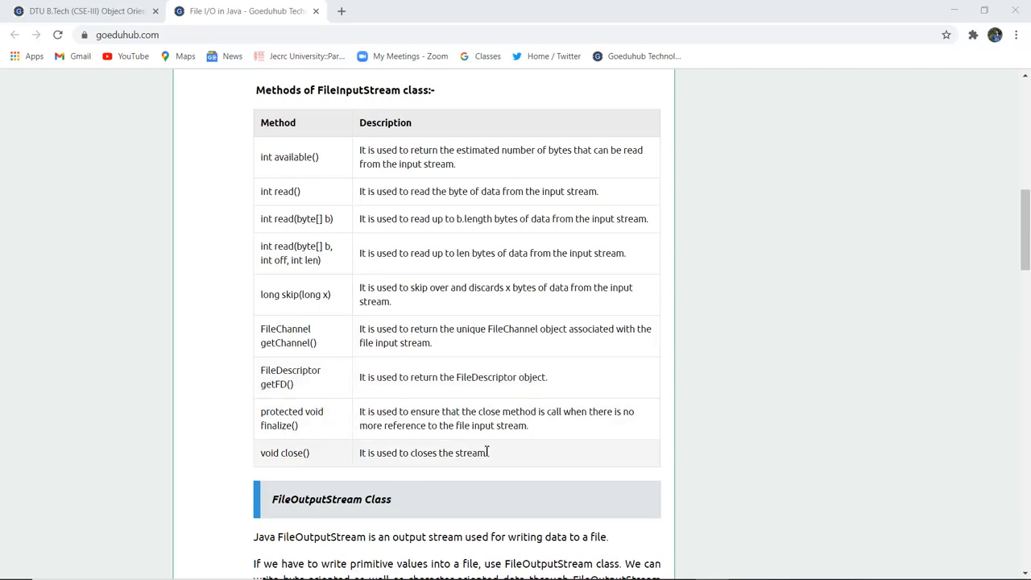
mouse_move(558, 453)
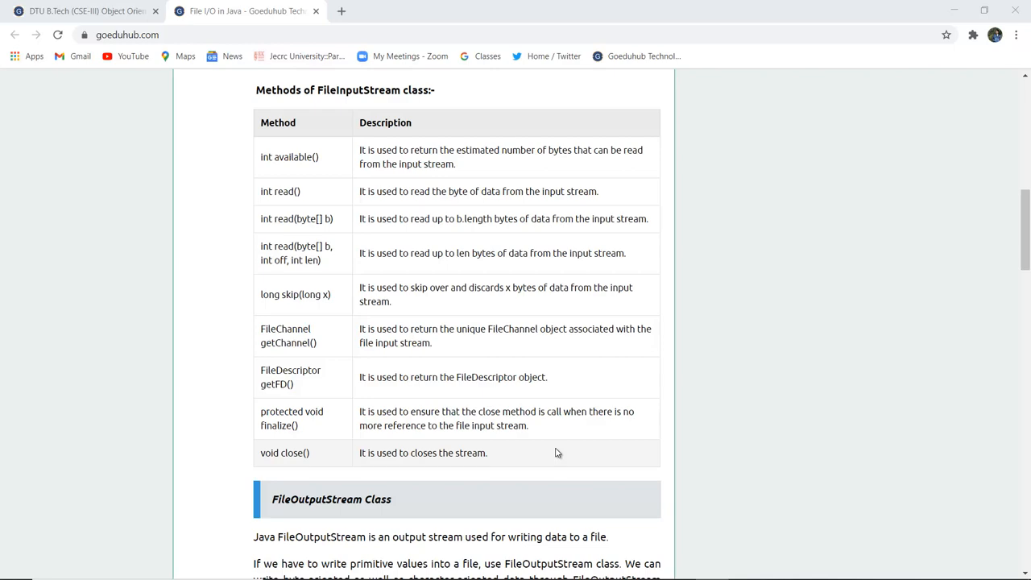
Scroll past the FileOutputStream description to its full methods table above Program Code
scroll("down", 3)
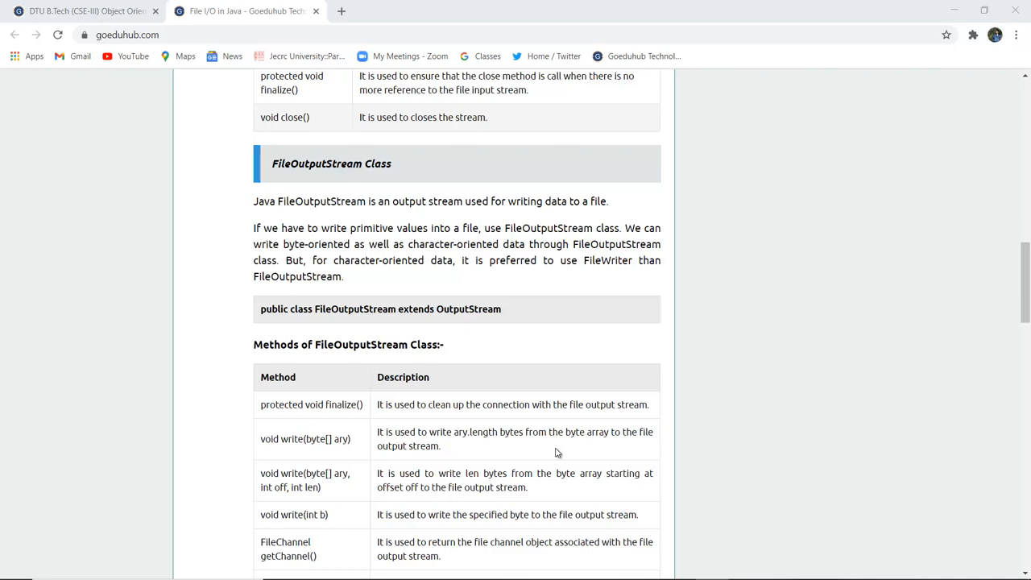
scroll("down", 3)
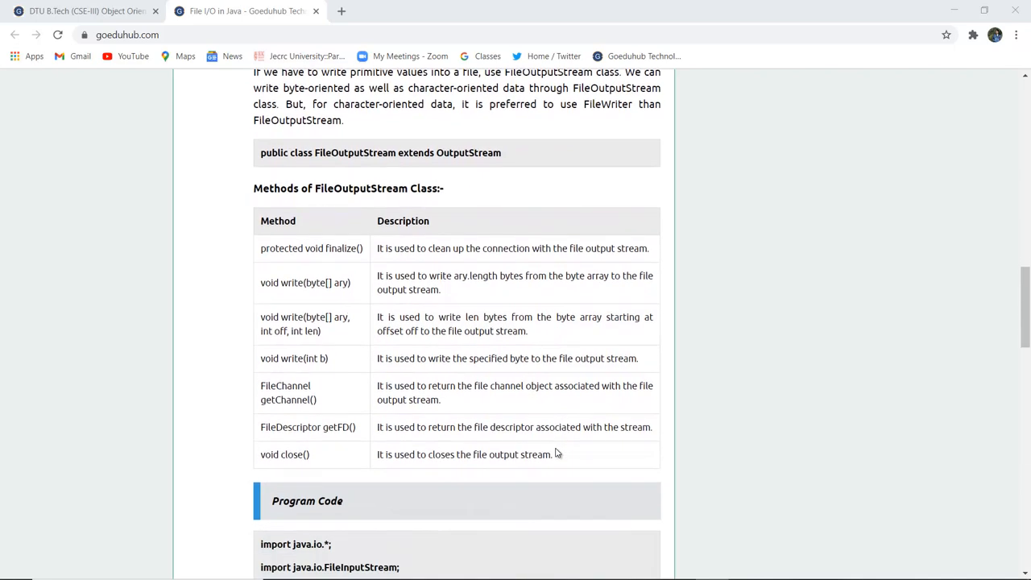
mouse_move(355, 358)
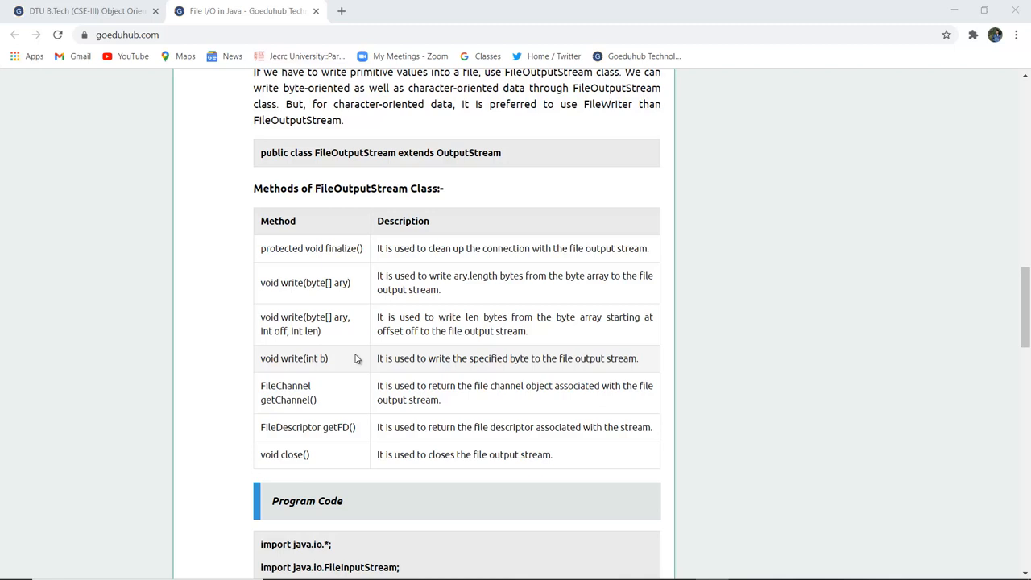
mouse_move(390, 475)
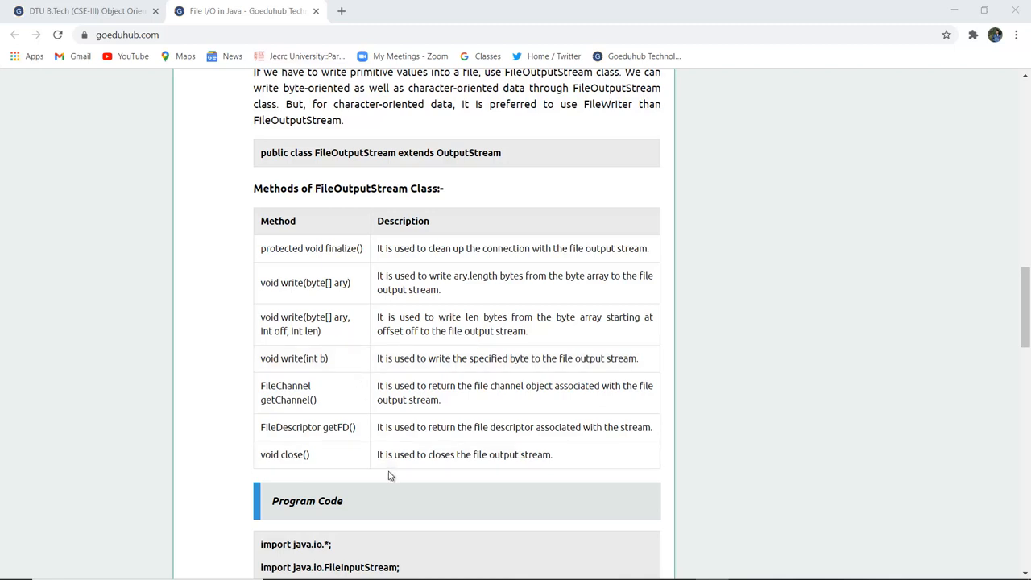
scroll("down", 3)
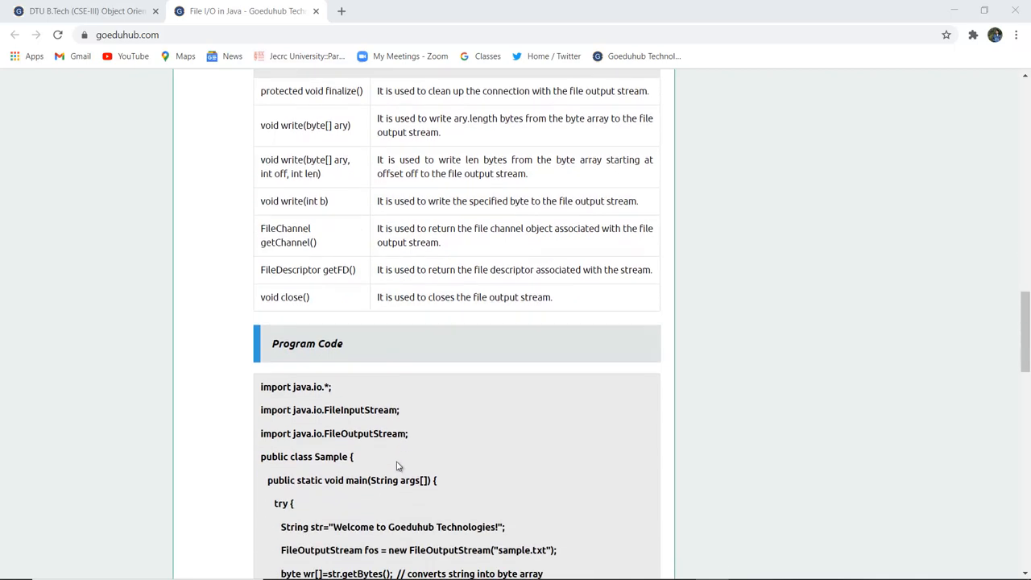
scroll("down", 3)
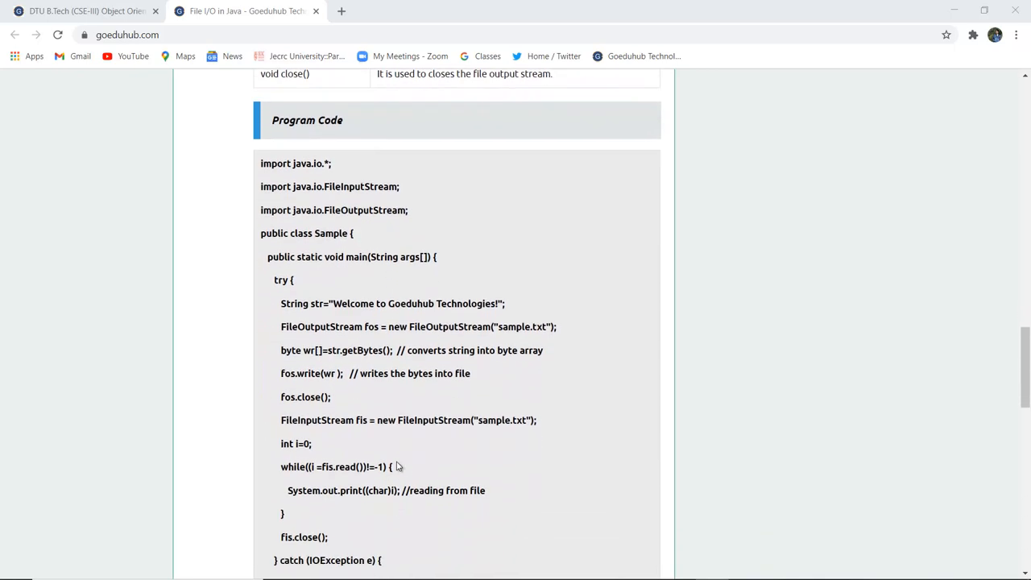
scroll("down", 3)
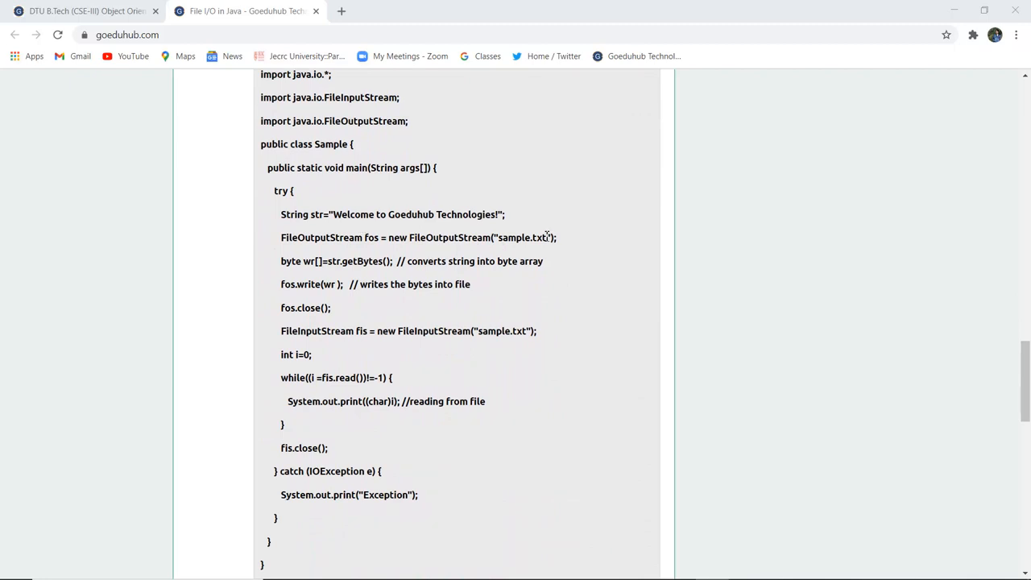
mouse_move(288, 232)
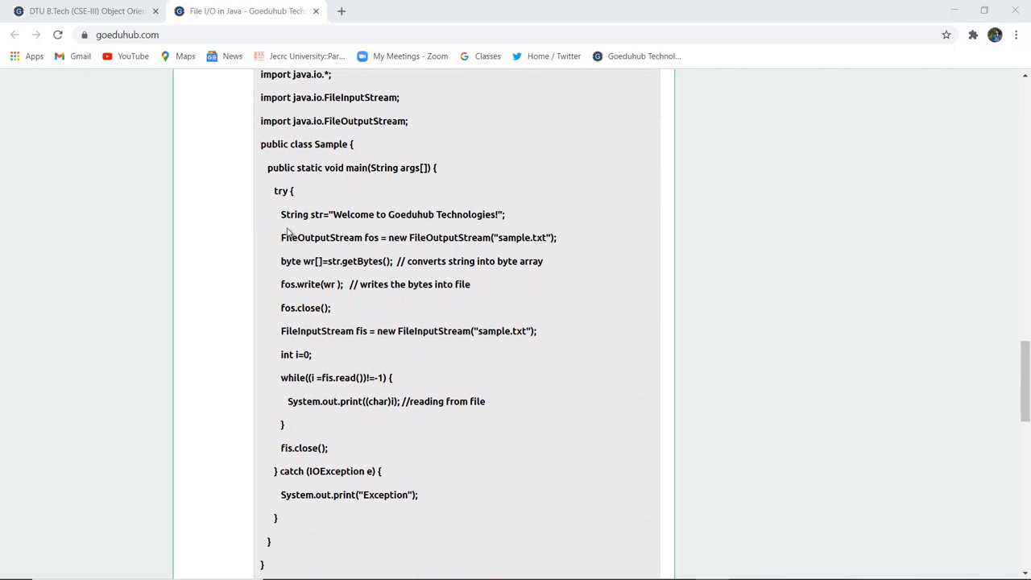
mouse_move(326, 232)
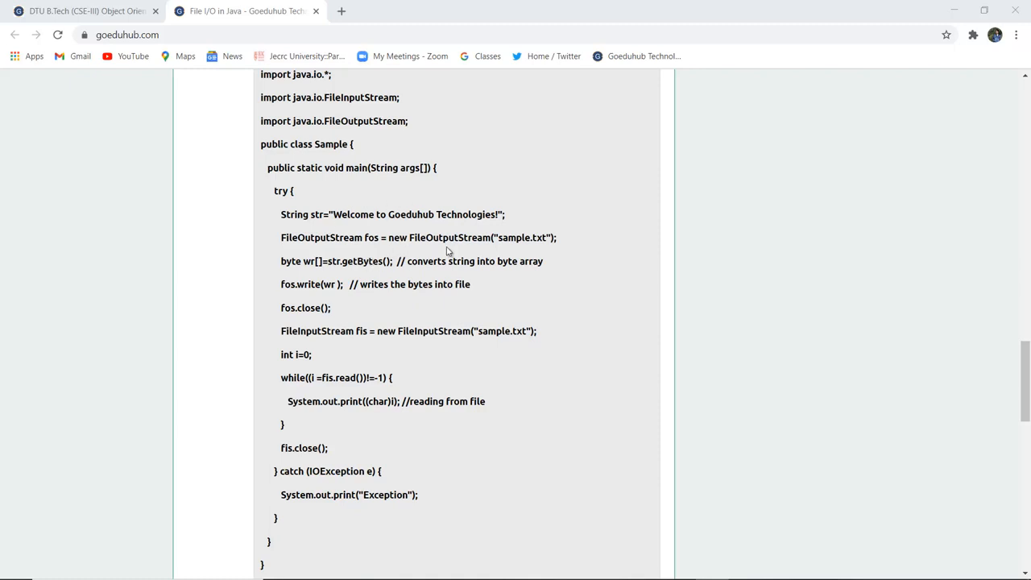
mouse_move(516, 252)
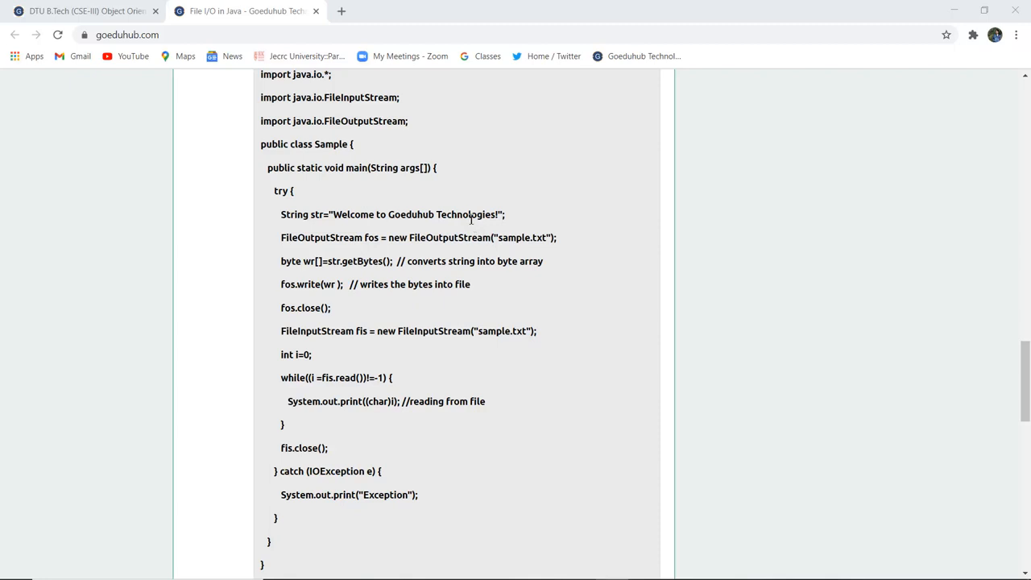
mouse_move(577, 222)
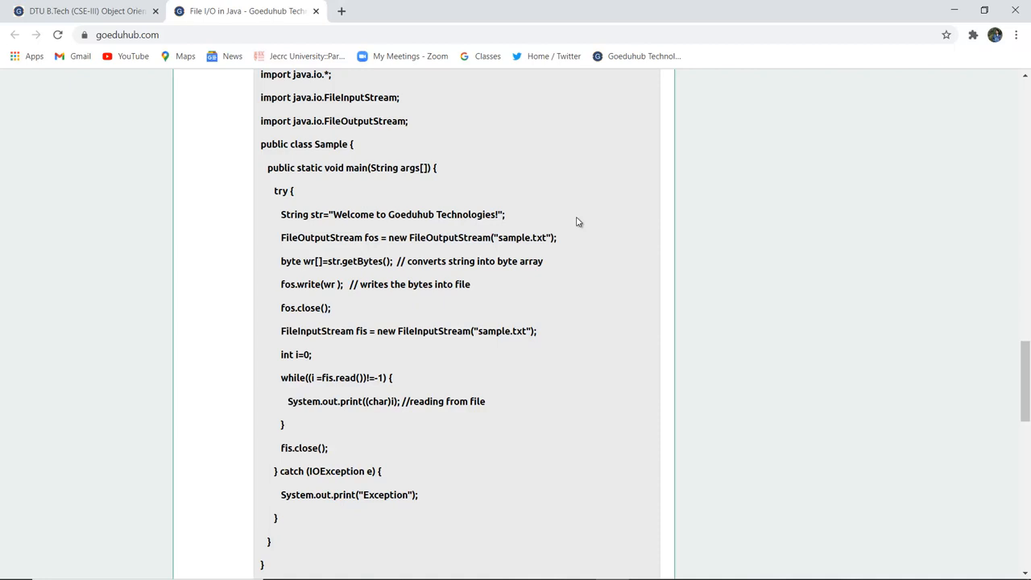
mouse_move(474, 277)
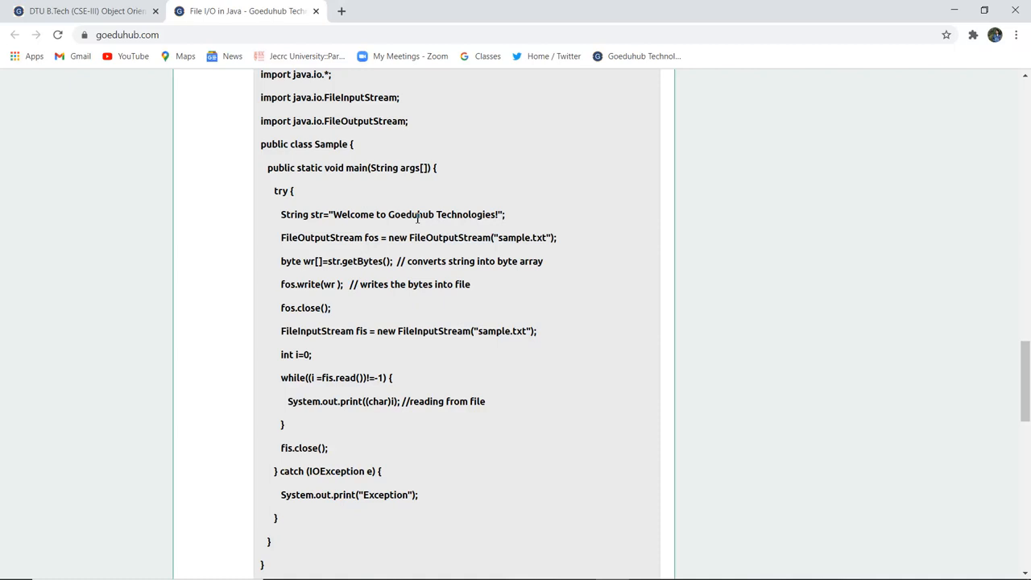
mouse_move(541, 319)
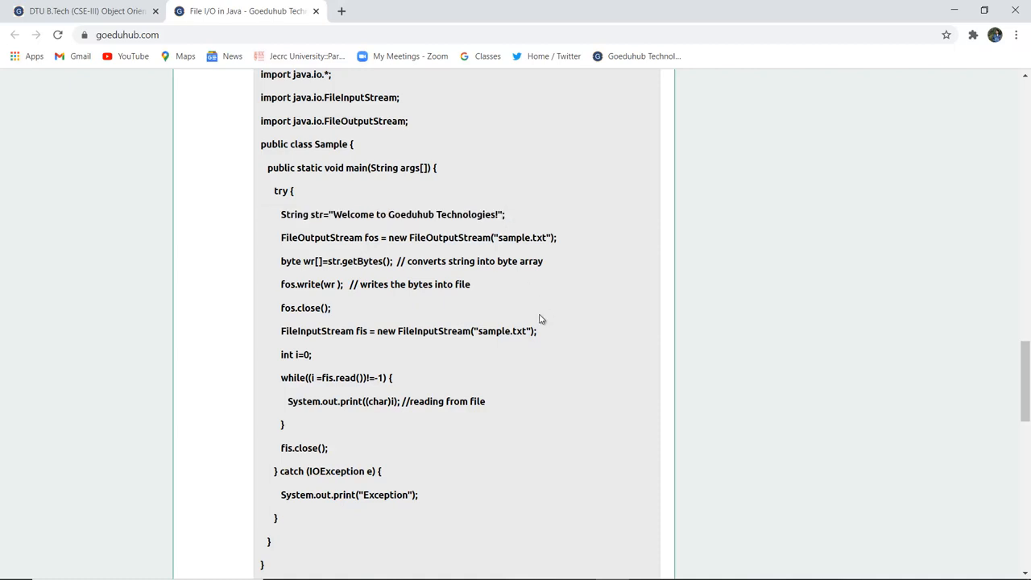
mouse_move(371, 312)
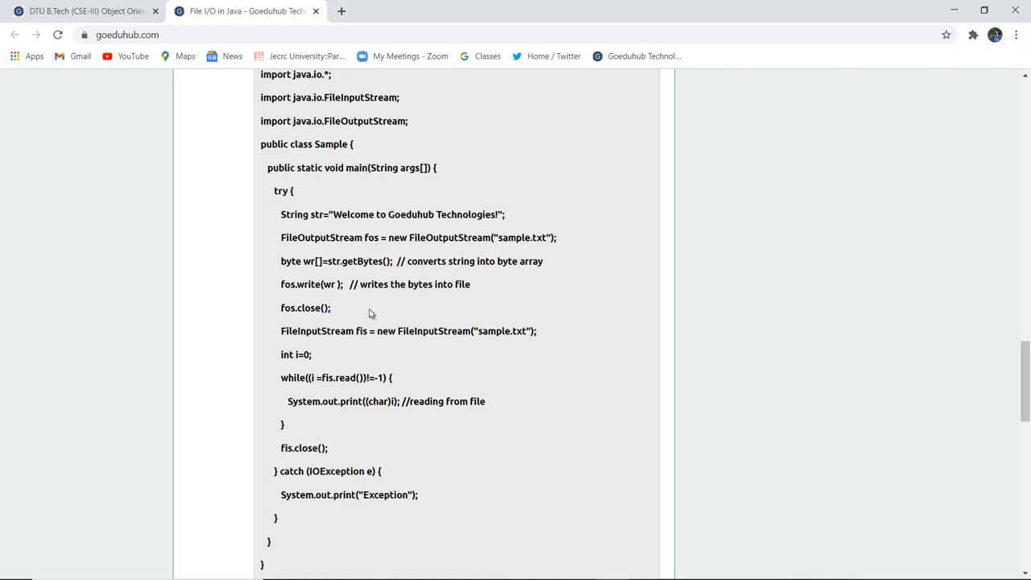
mouse_move(522, 241)
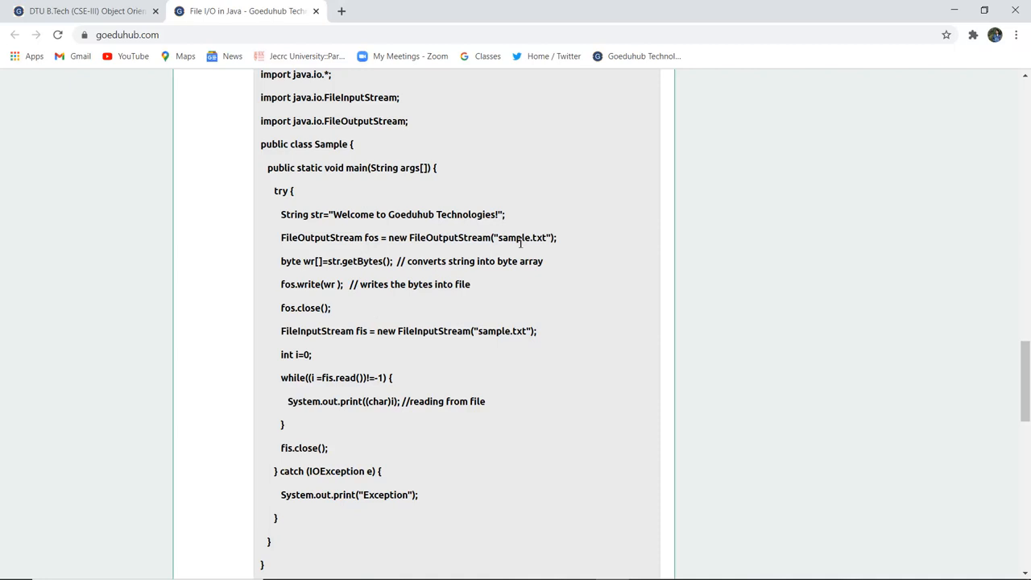
mouse_move(418, 314)
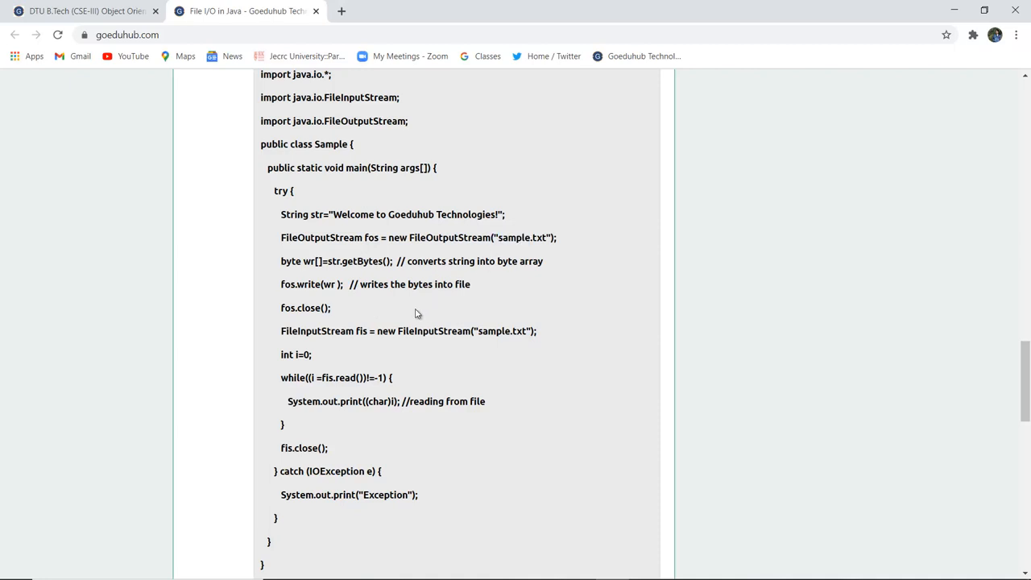
mouse_move(416, 315)
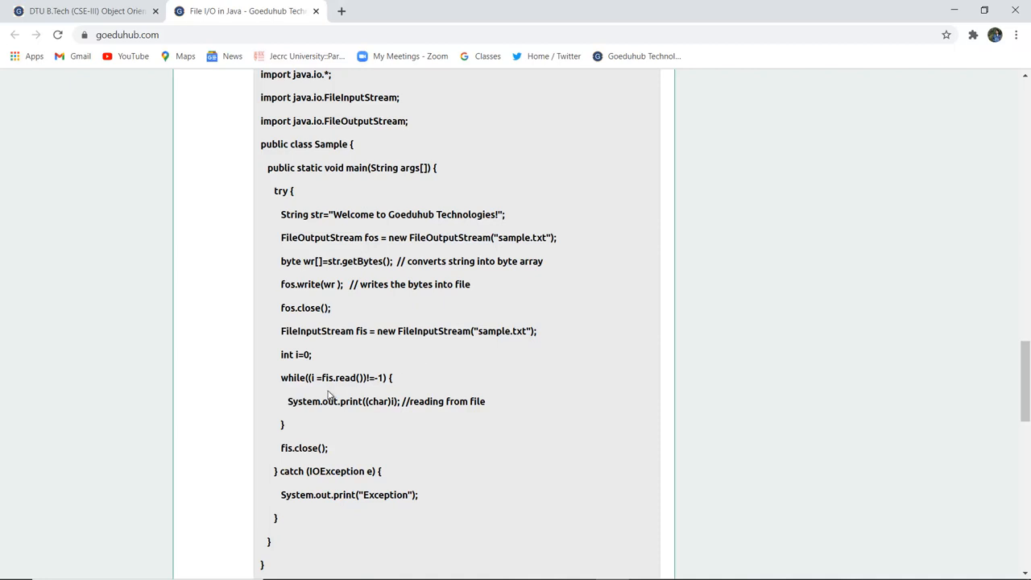
mouse_move(335, 399)
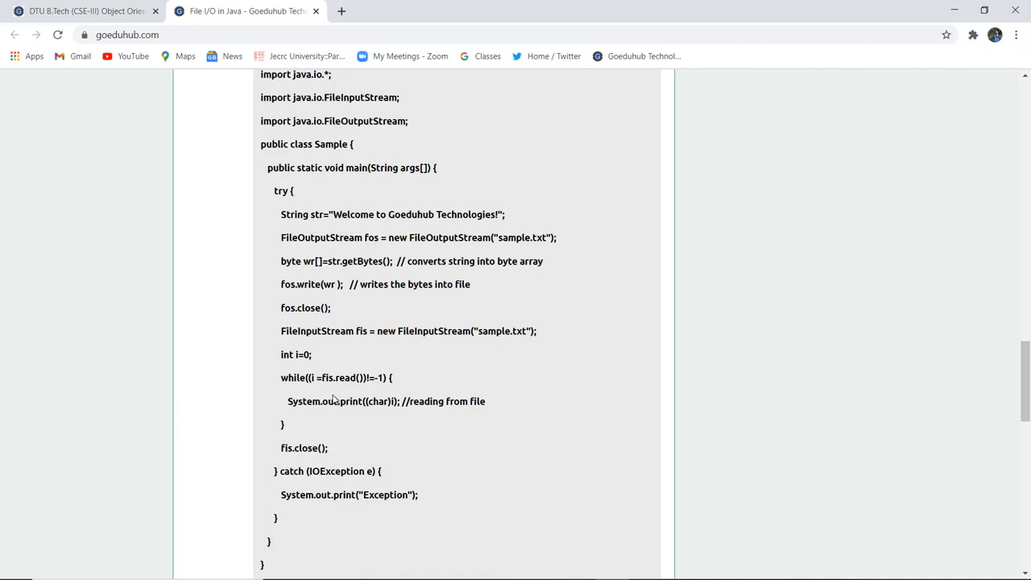
scroll("down", 3)
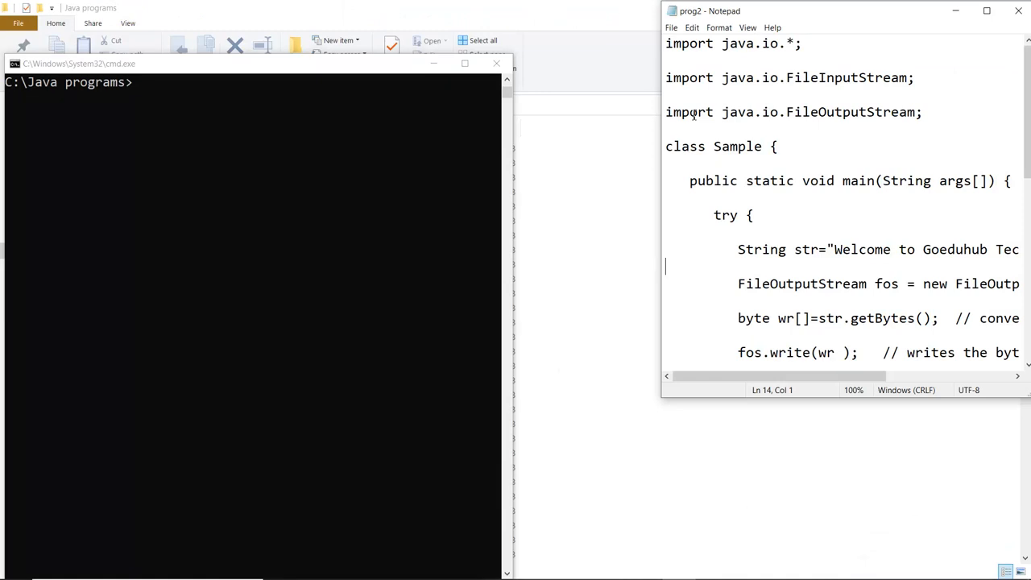
mouse_move(294, 132)
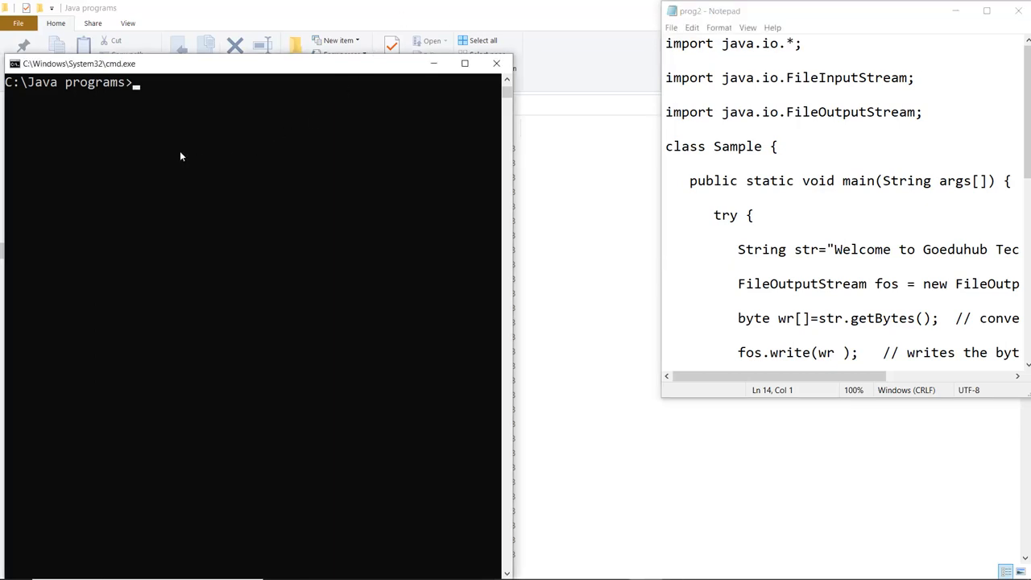
Compile prog2.java with javac in the Java programs folder
type("javac")
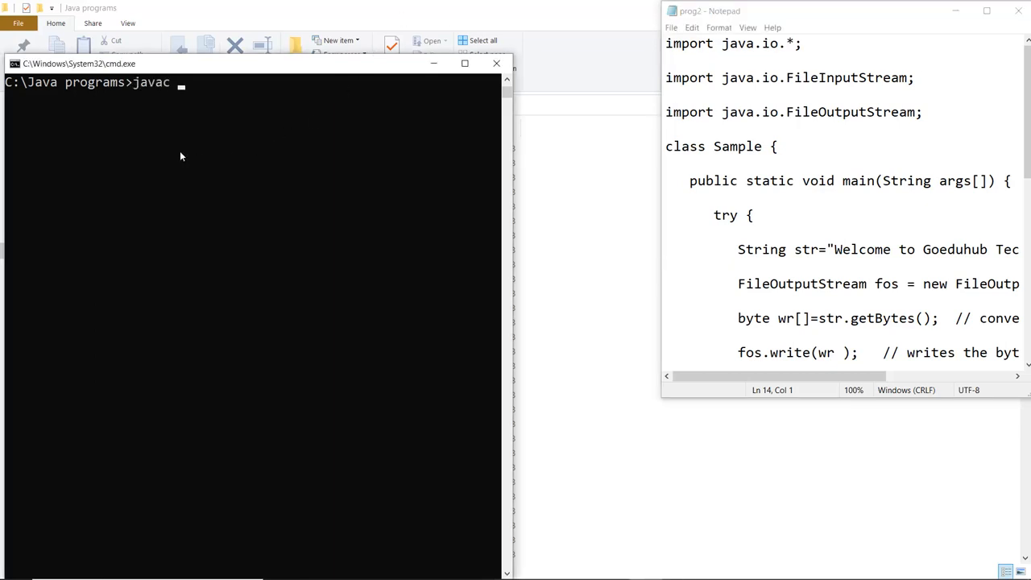
type("pro")
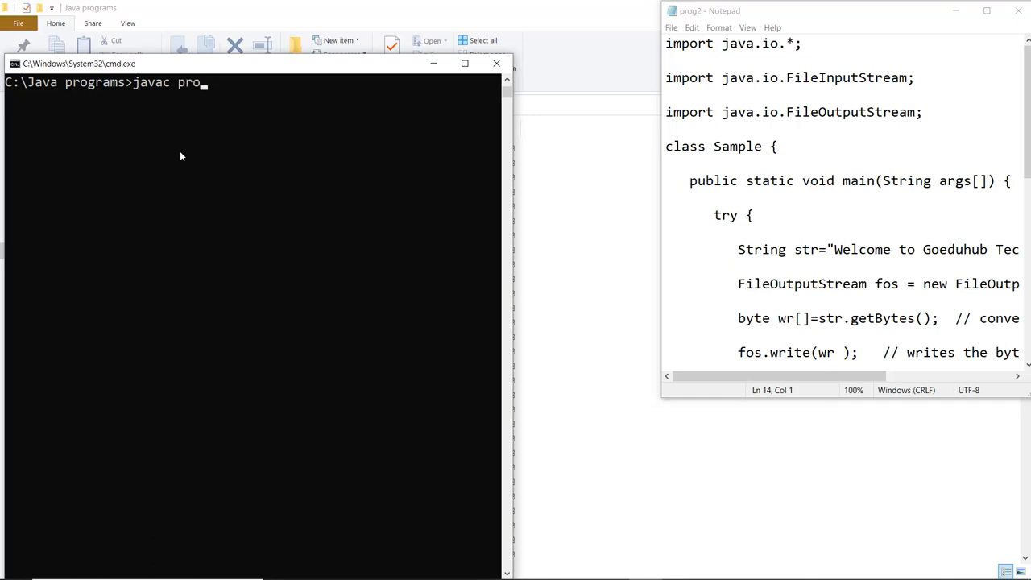
type("2.")
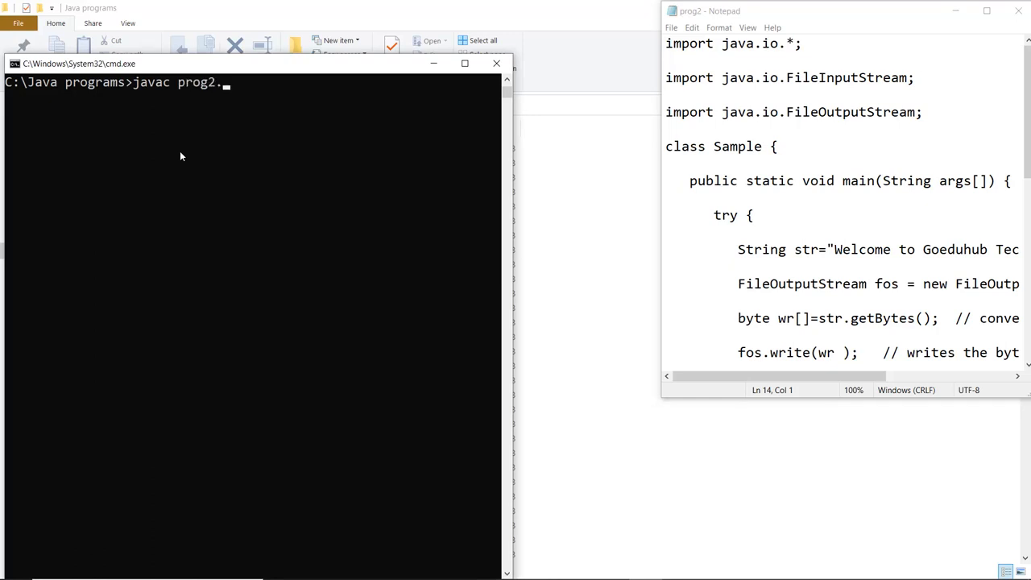
type("java")
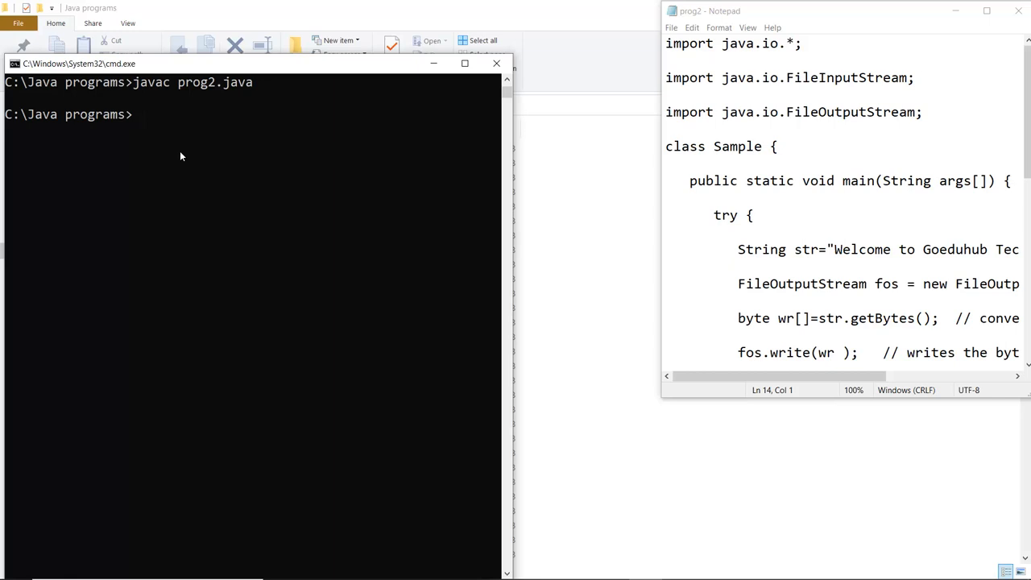
Run java Sample, printing 'Welcome to Goeduhub Technologies!', and return to the prog2 source
type("java")
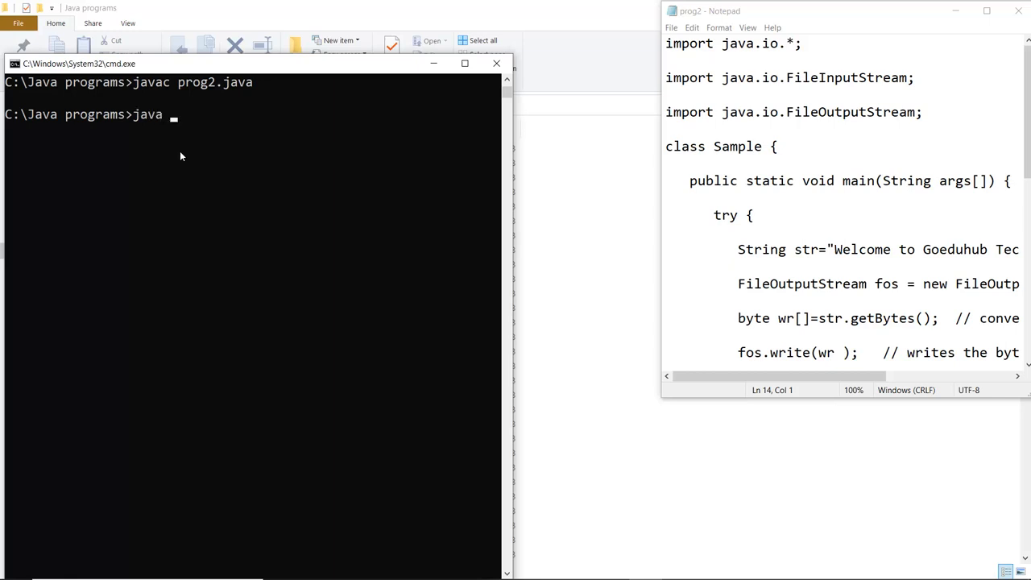
type("Sample")
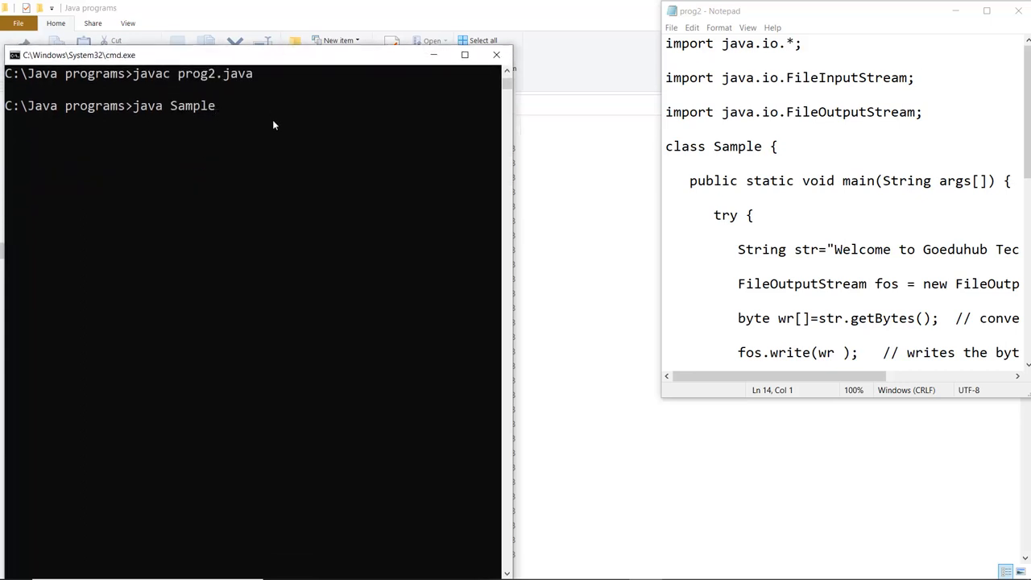
key("enter")
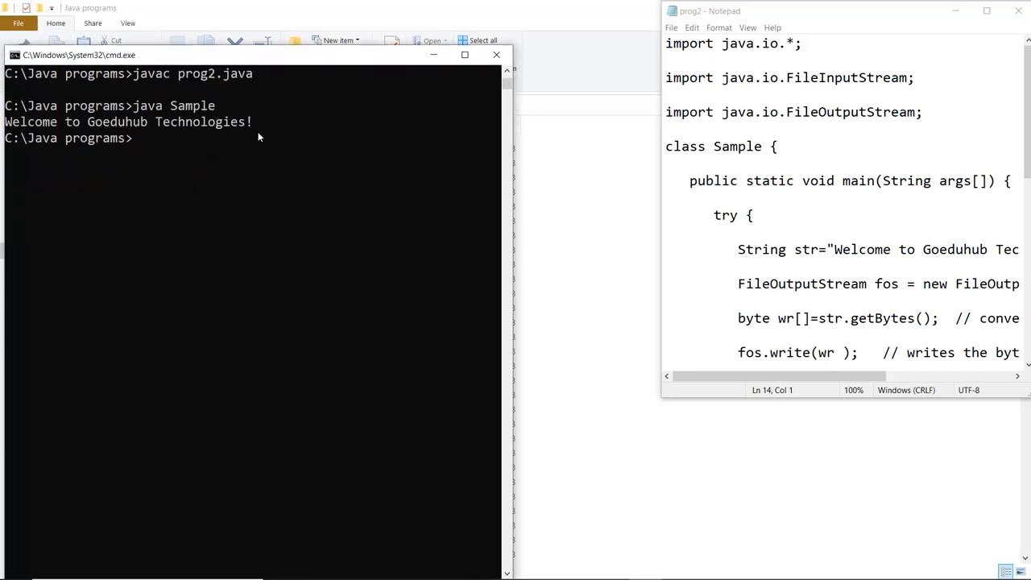
mouse_move(193, 151)
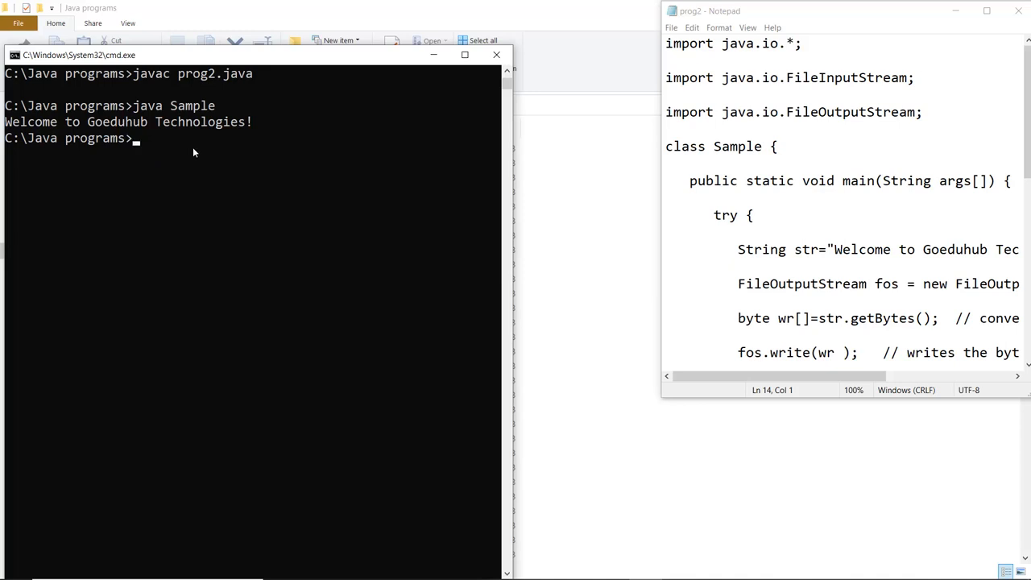
left_click(862, 160)
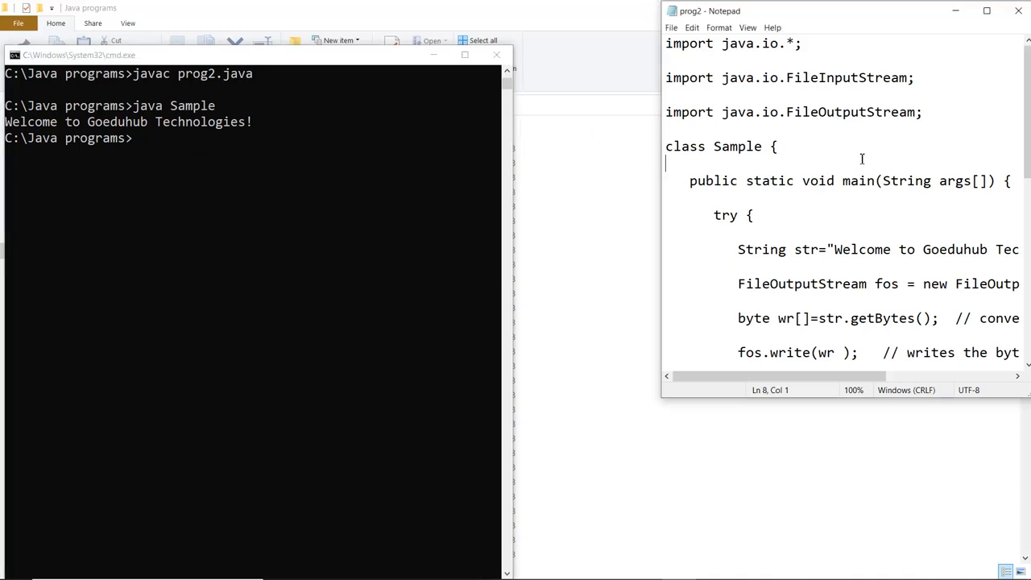
scroll("right", 3)
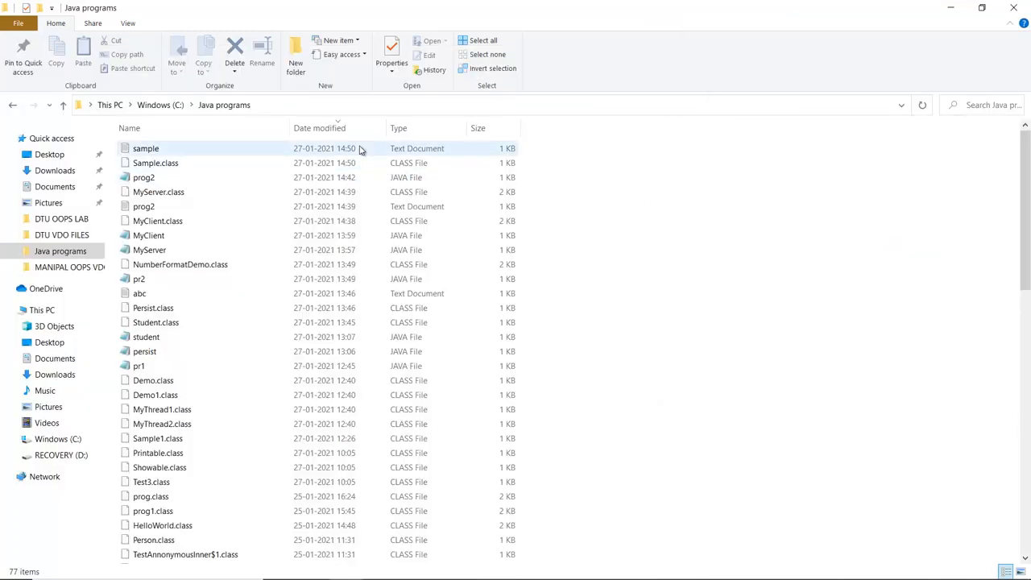
Open the newly created sample text file showing 'Welcome to Goeduhub Technologies!'
left_click(145, 148)
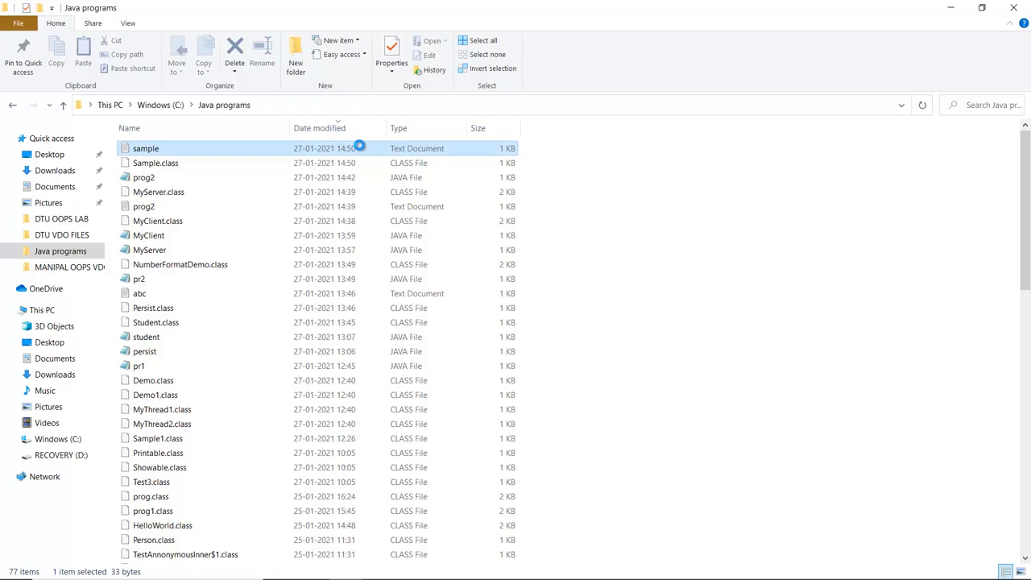
double_click(145, 148)
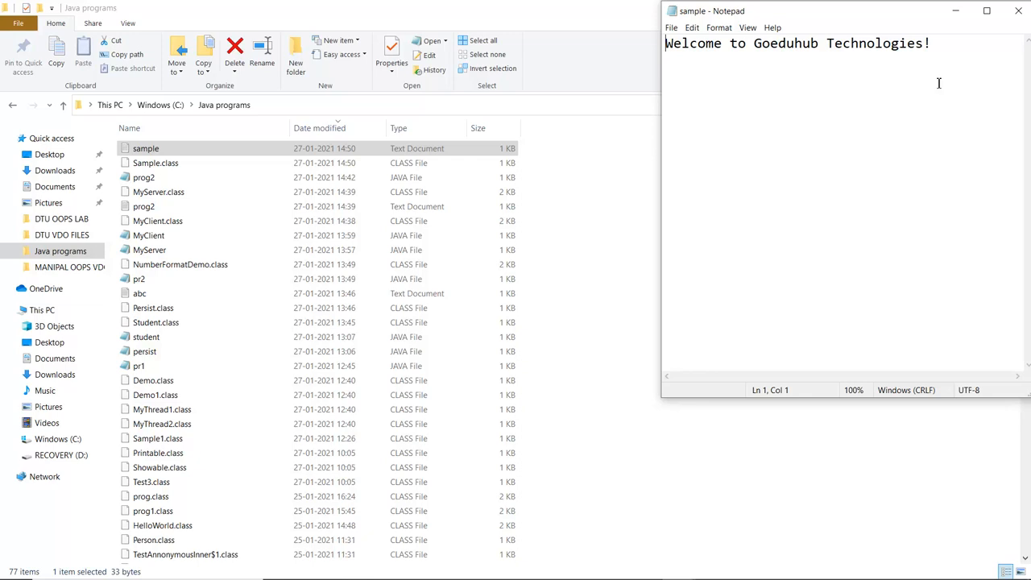
mouse_move(941, 97)
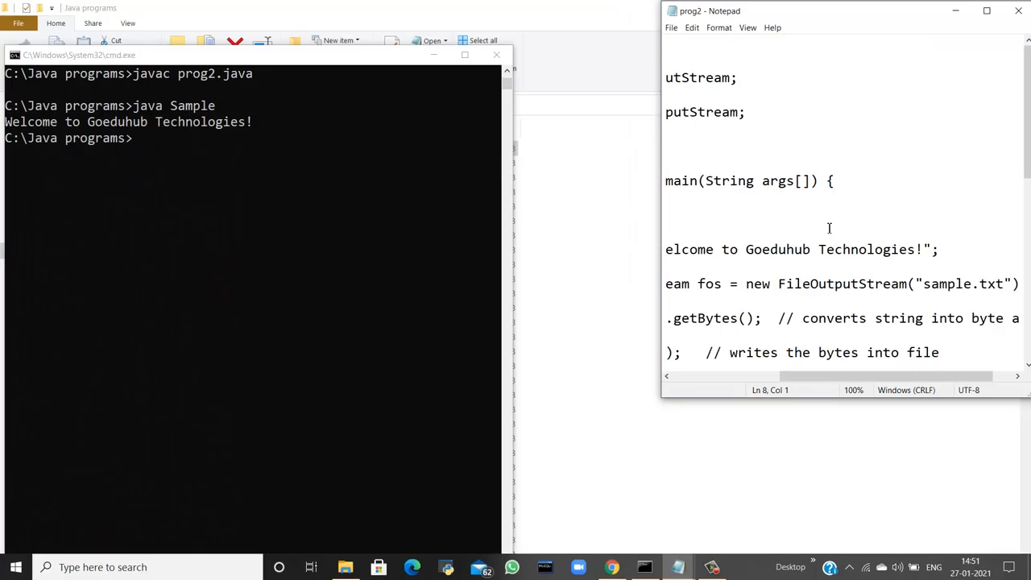
scroll("down", 3)
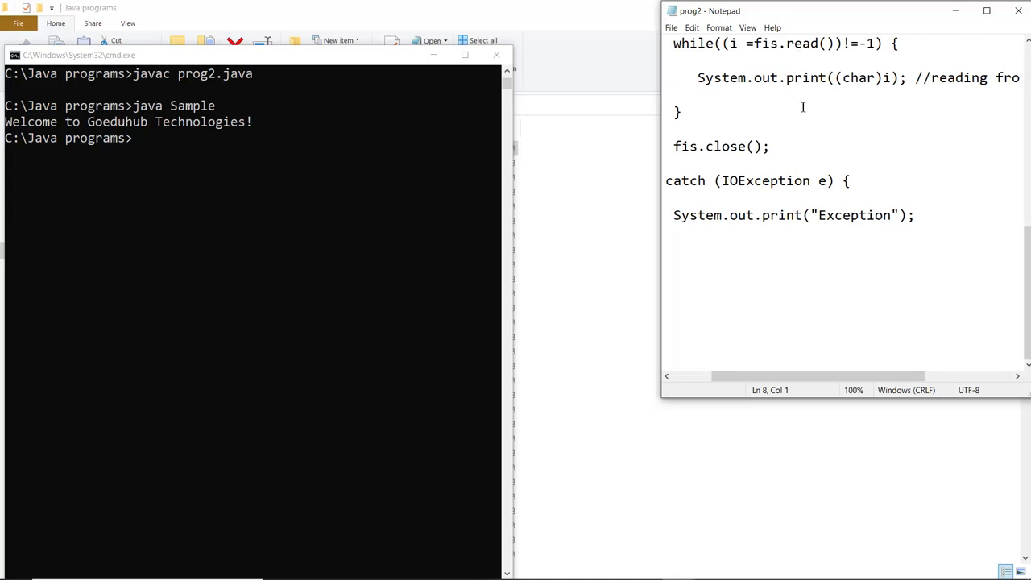
mouse_move(854, 97)
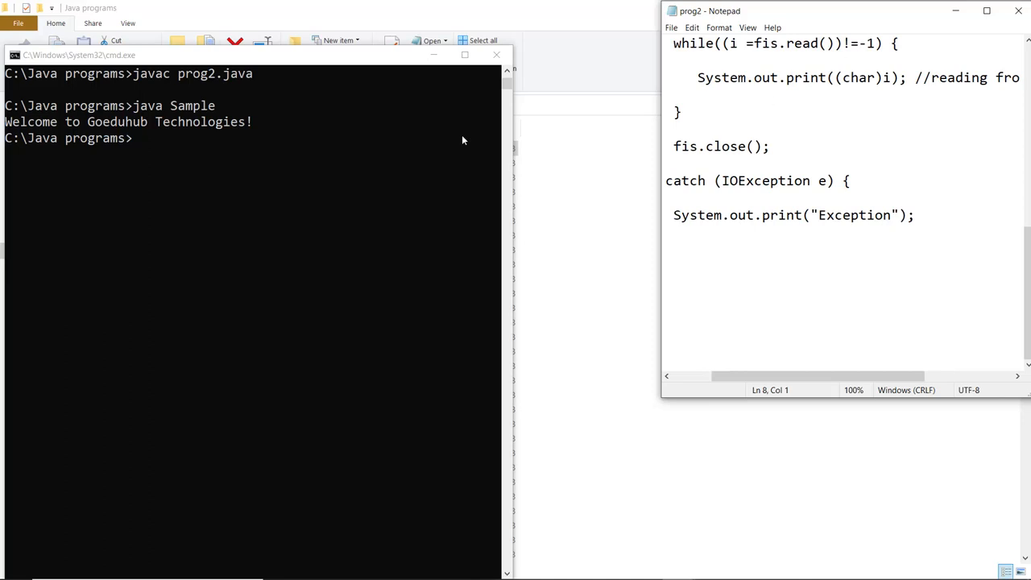
mouse_move(222, 120)
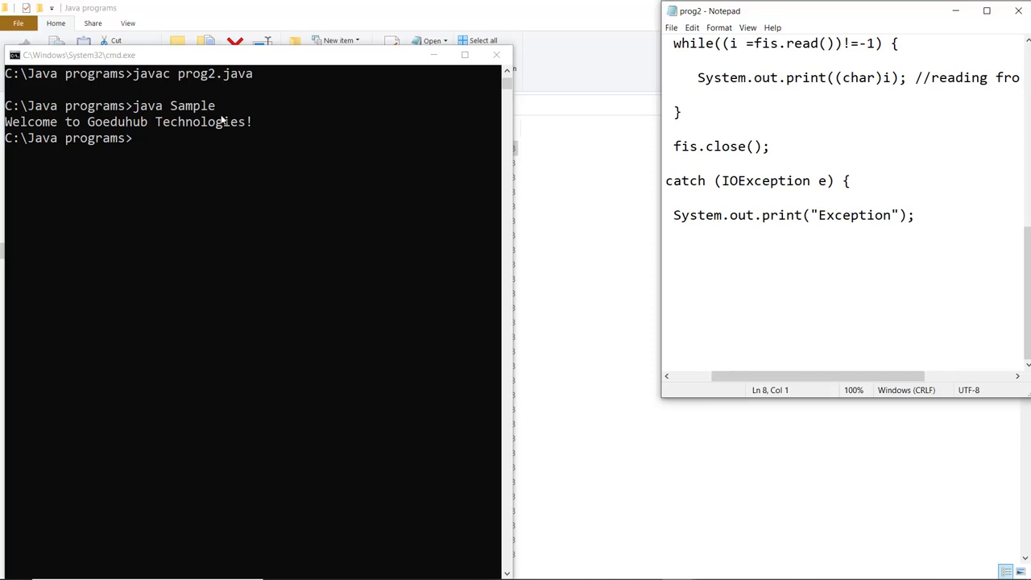
mouse_move(516, 135)
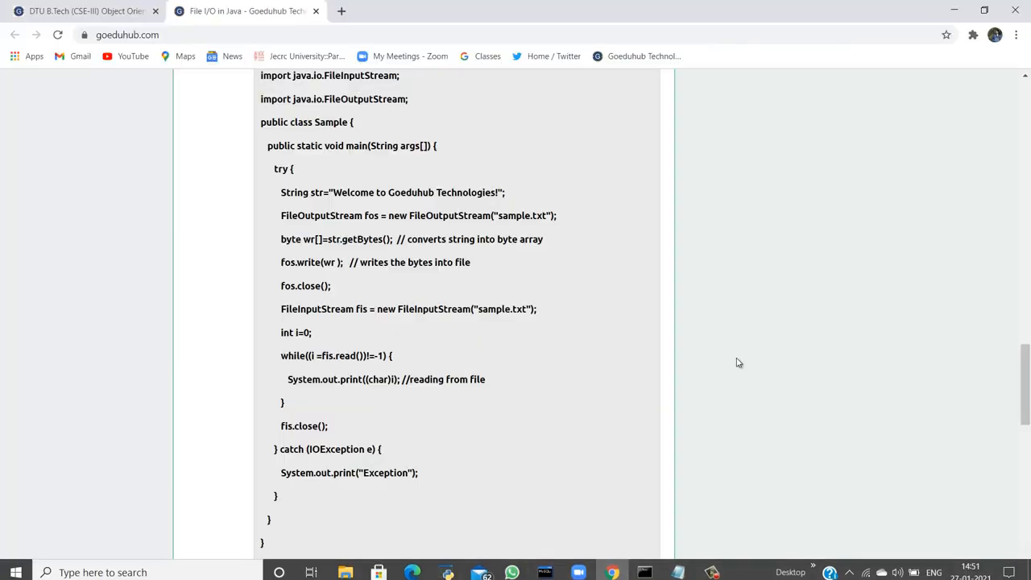
Scroll the Goeduhub page back to the FileInputStream methods table
scroll("down", 3)
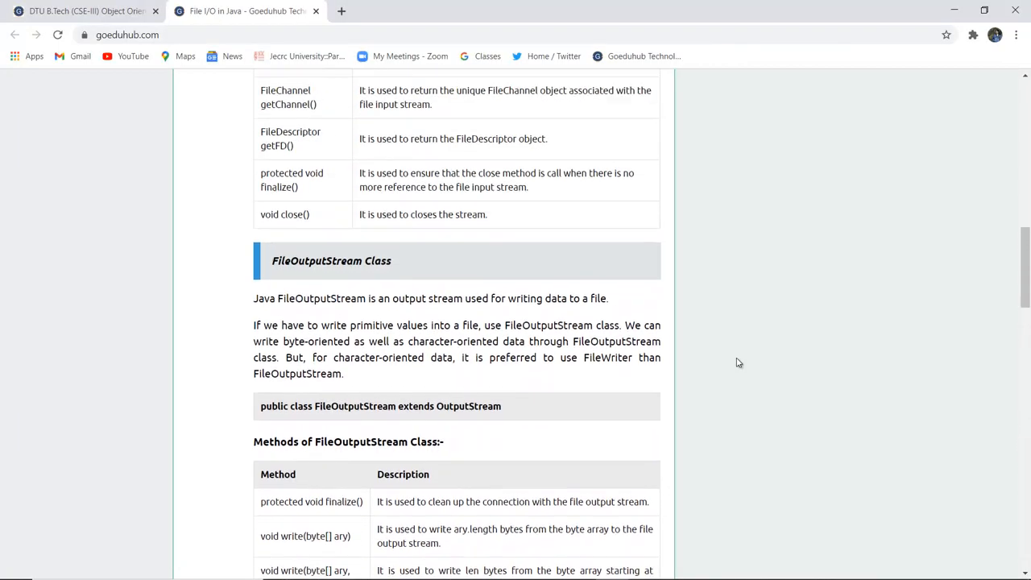
scroll("up", 3)
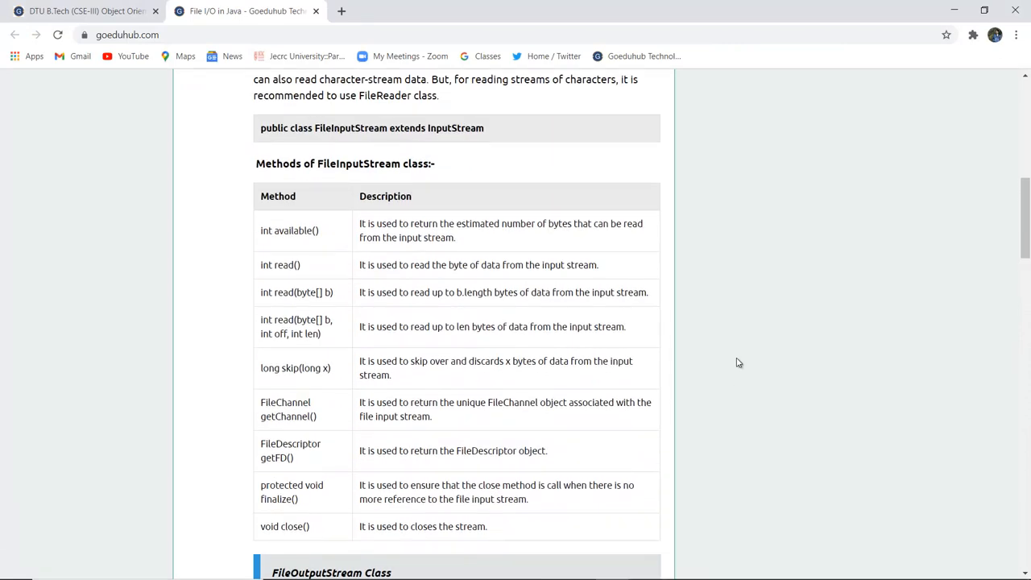